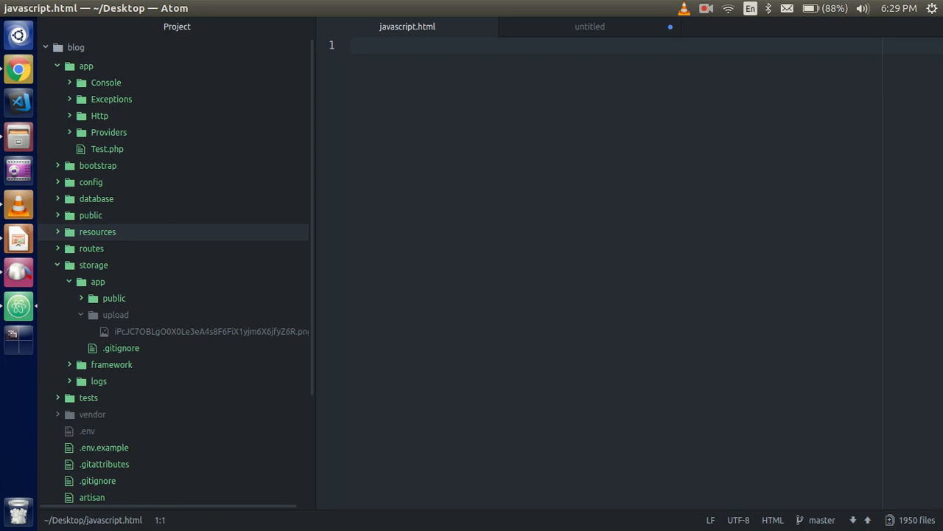
Step: Focus the empty javascript.html editor in Atom, ready to write
{"action": "left_click", "coordinate": [351, 46]}
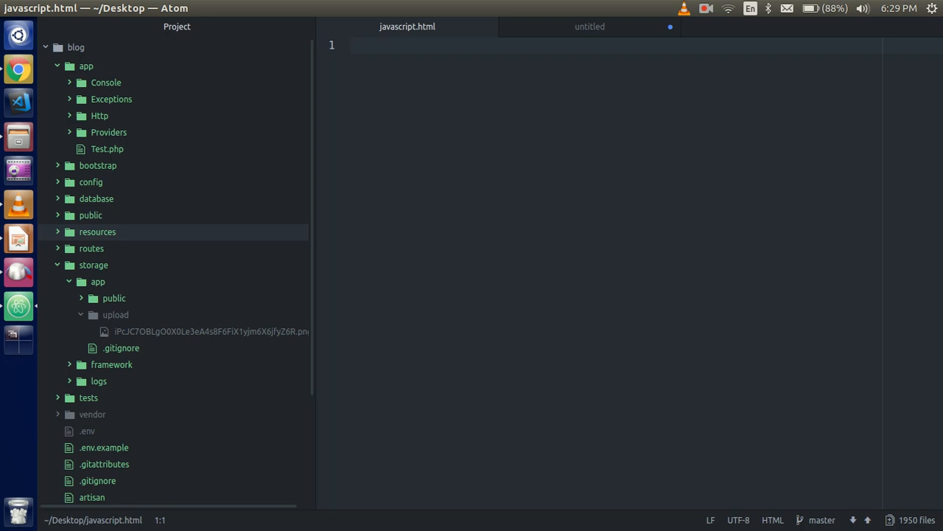
{"action": "left_click", "coordinate": [353, 46]}
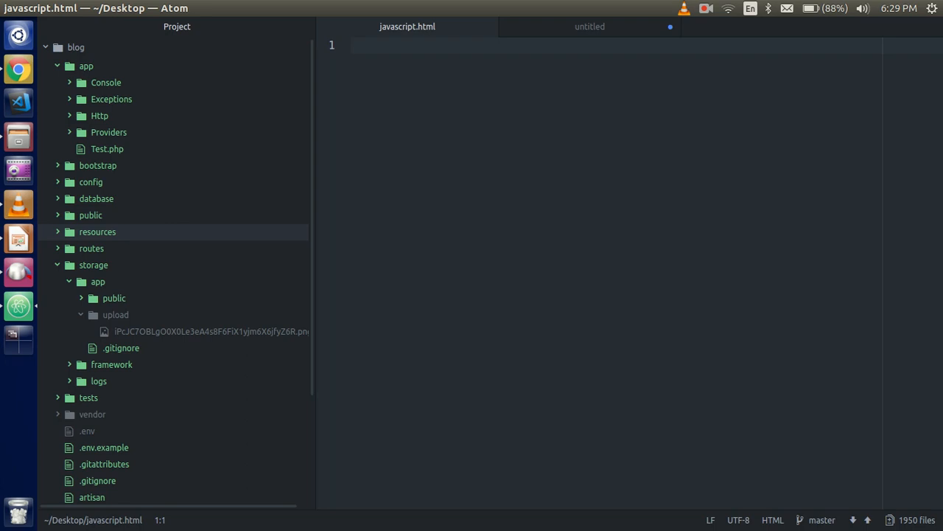
{"action": "left_click", "coordinate": [351, 46]}
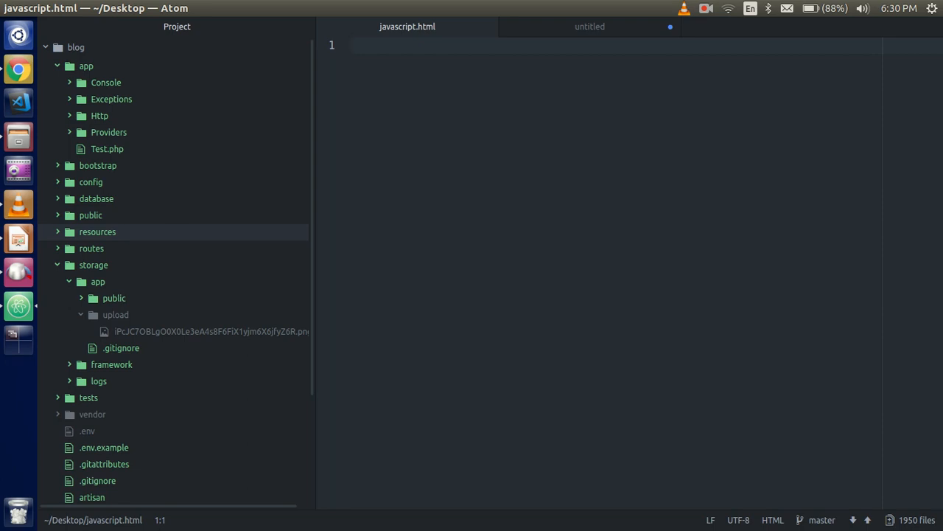
{"action": "left_click", "coordinate": [369, 46]}
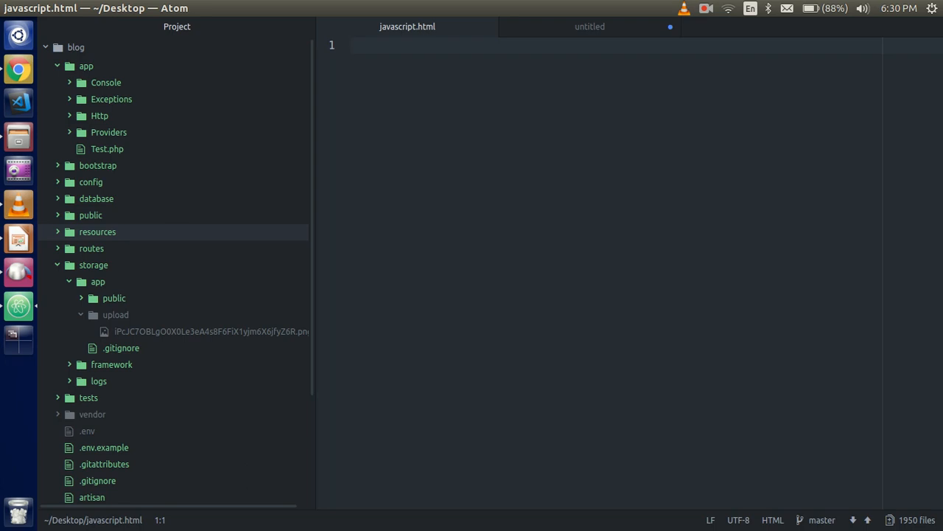
{"action": "left_click", "coordinate": [352, 45]}
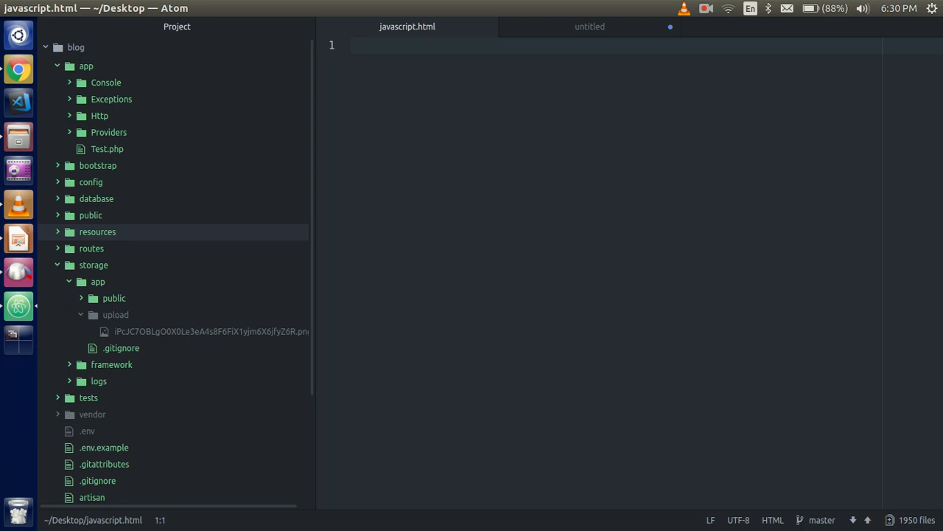
{"action": "left_click", "coordinate": [352, 46]}
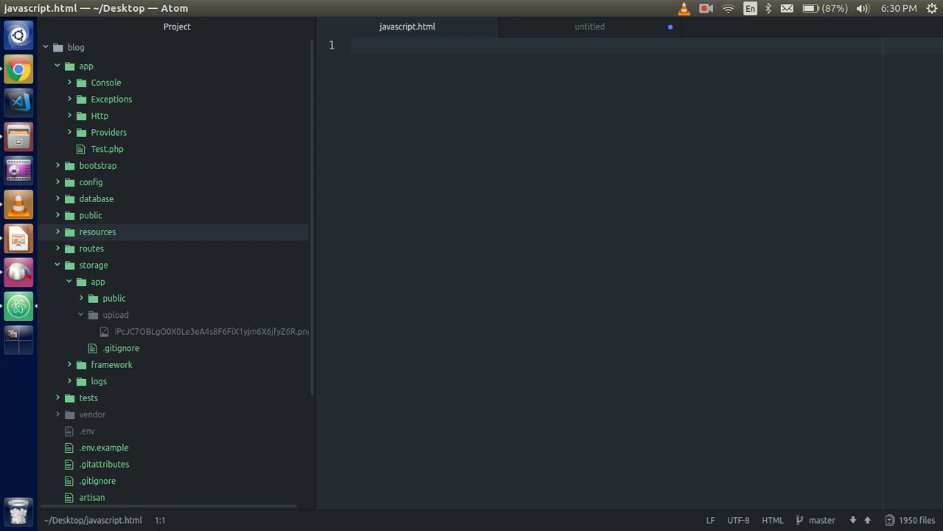
{"action": "left_click", "coordinate": [352, 46]}
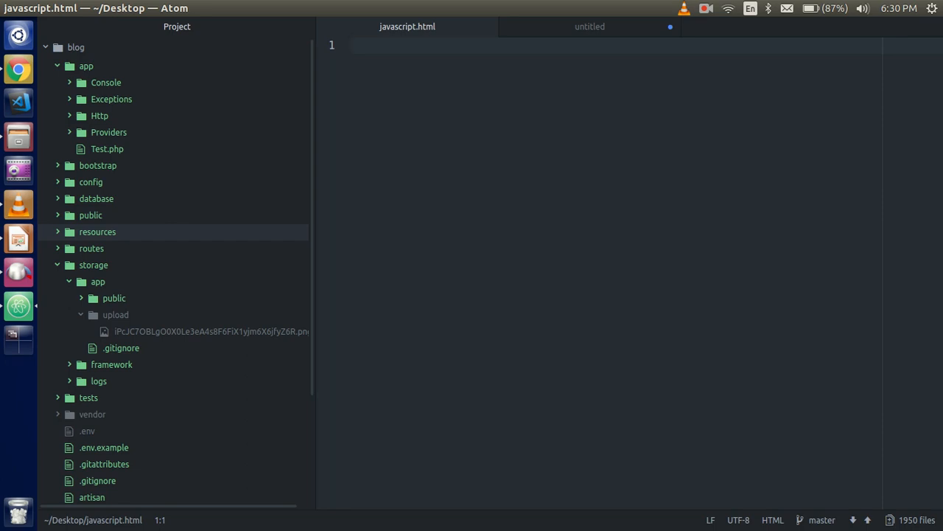
{"action": "left_click", "coordinate": [354, 45]}
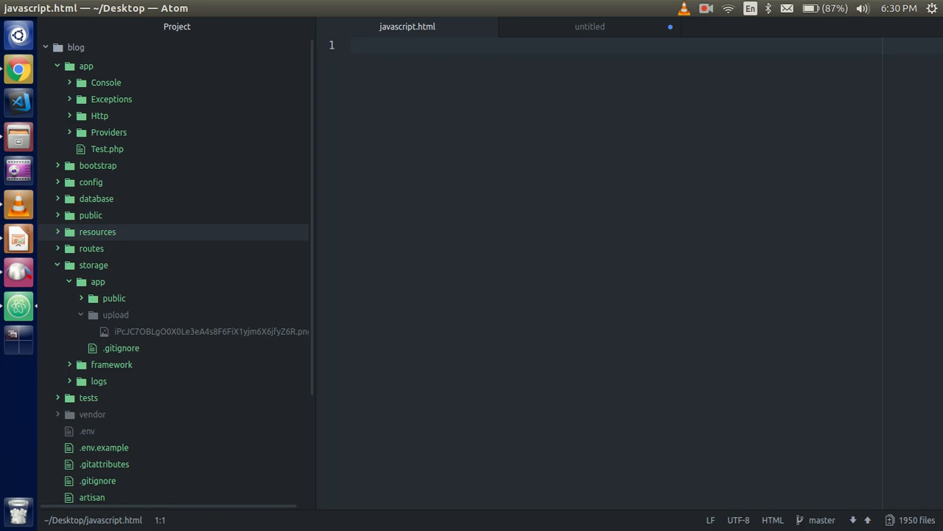
{"action": "left_click", "coordinate": [351, 45]}
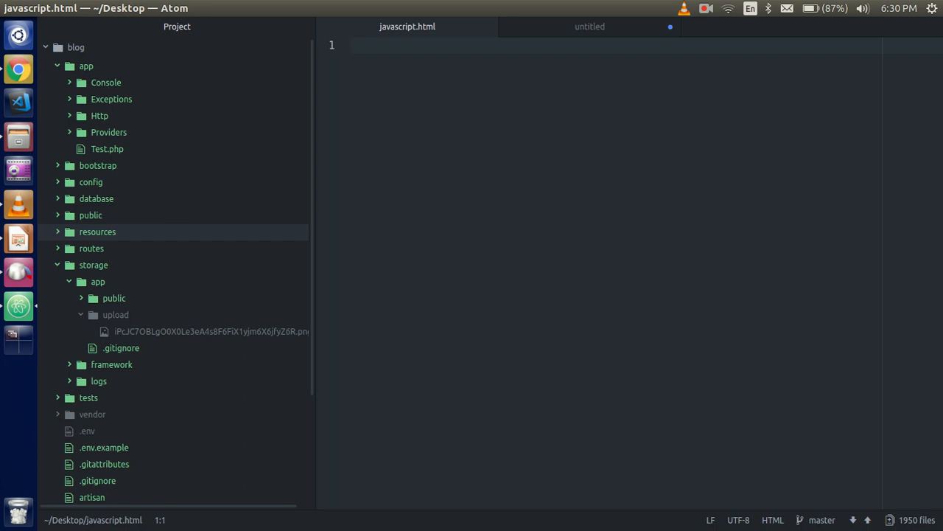
{"action": "left_click", "coordinate": [352, 46]}
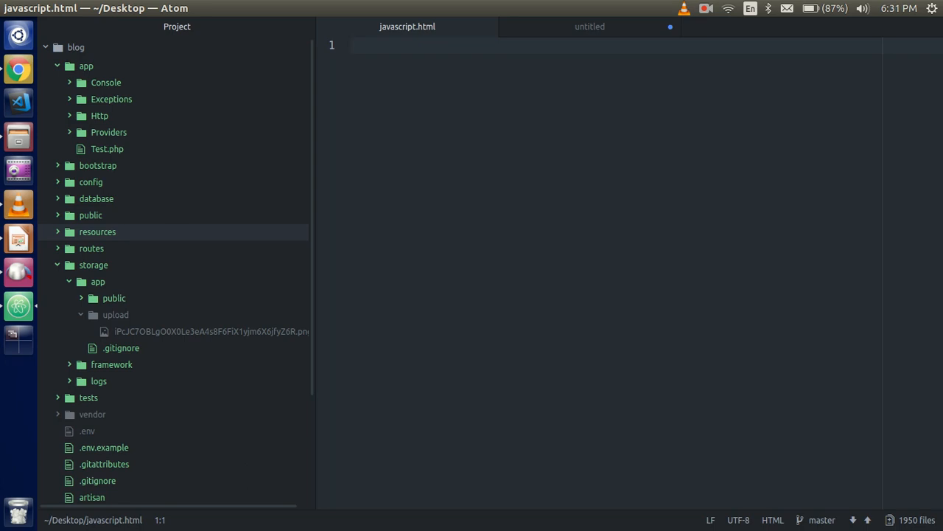
{"action": "left_click", "coordinate": [368, 46]}
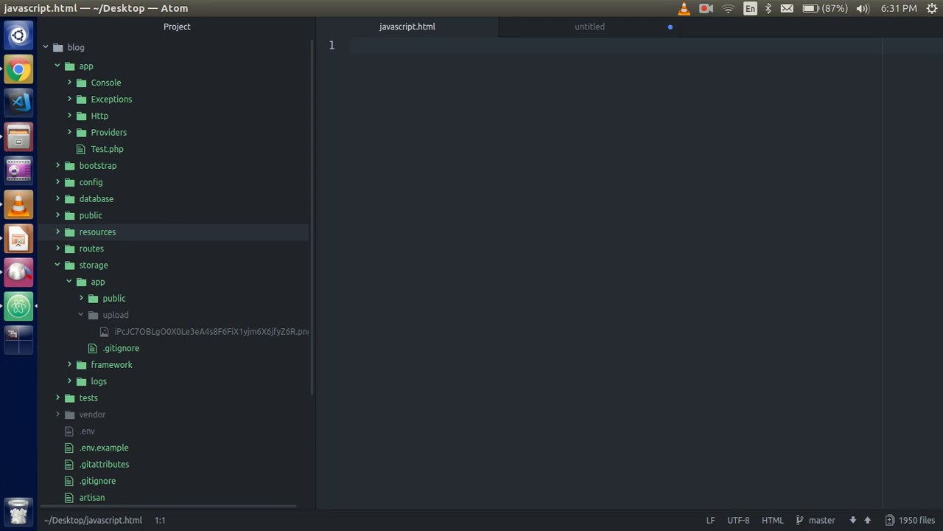
{"action": "left_click", "coordinate": [352, 45]}
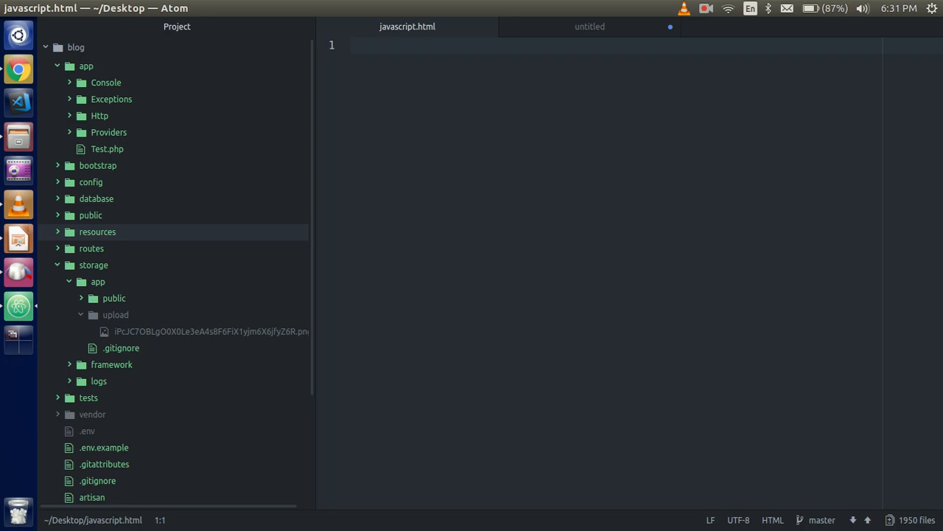
{"action": "left_click", "coordinate": [352, 46]}
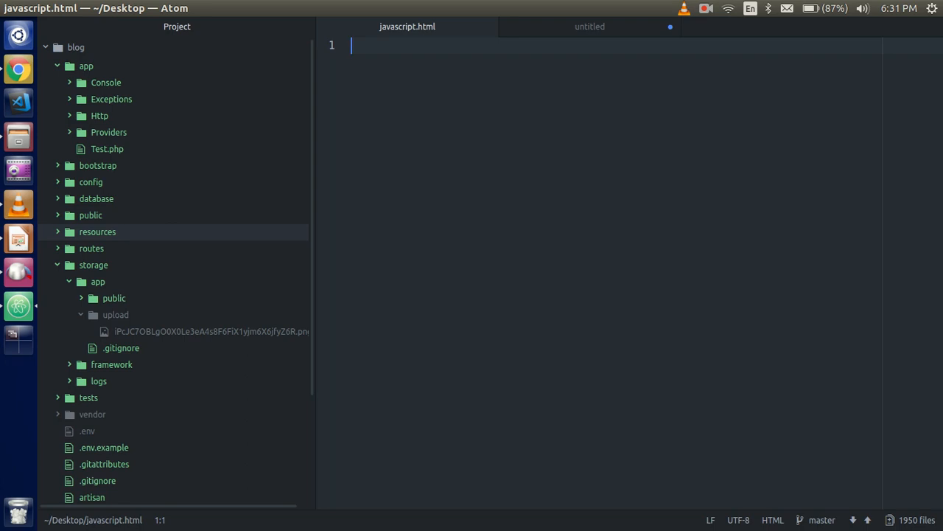
Step: Add a script tag holding an empty allFunction() block
{"action": "type", "text": "script type=\"text/javascript\">"}
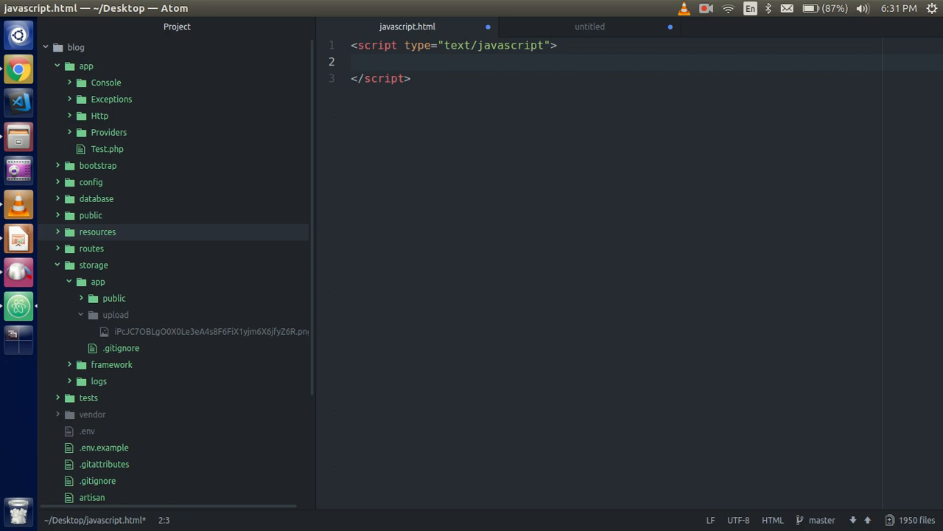
{"action": "type", "text": "call"}
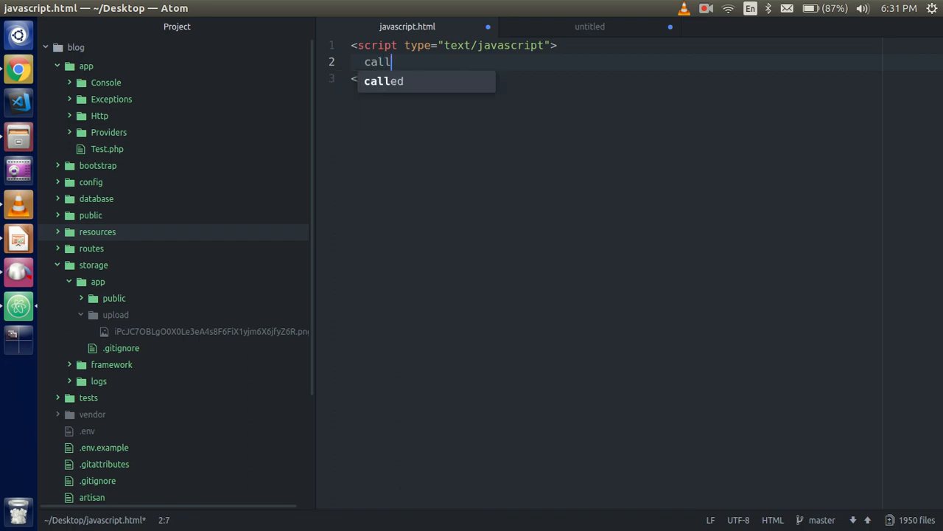
{"action": "type", "text": "Fun"}
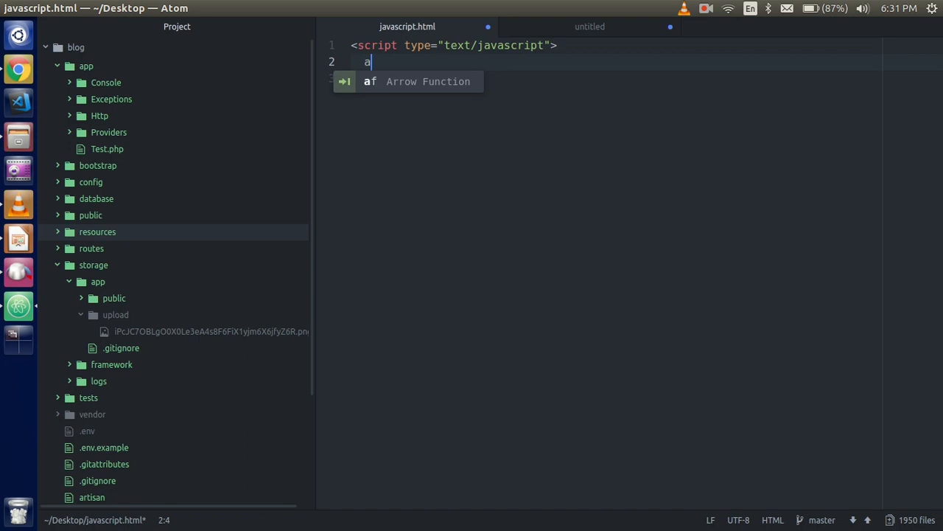
{"action": "type", "text": "llFunction()"}
{"action": "left_click", "coordinate": [616, 79]}
{"action": "type", "text": "{"}
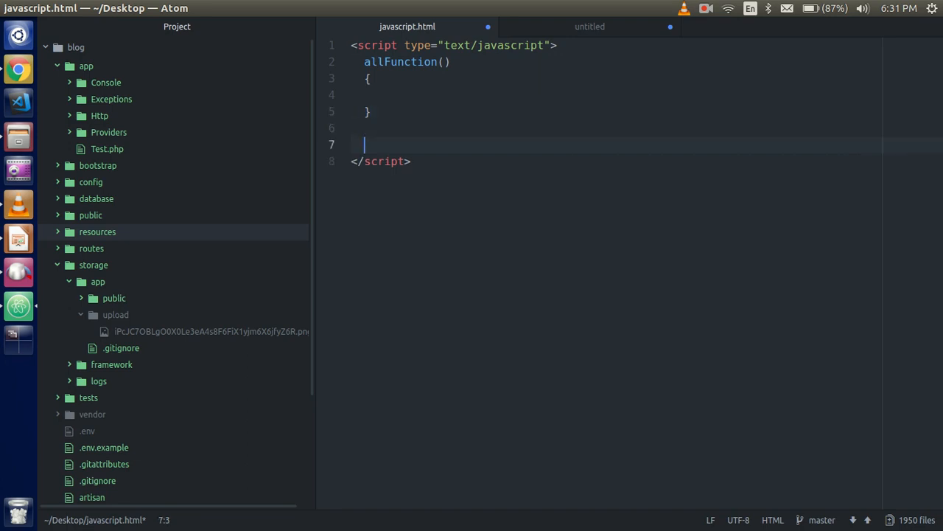
Step: Write mail and sms blocks logging 'mail function called' and the sms message
{"action": "type", "text": "mail("}
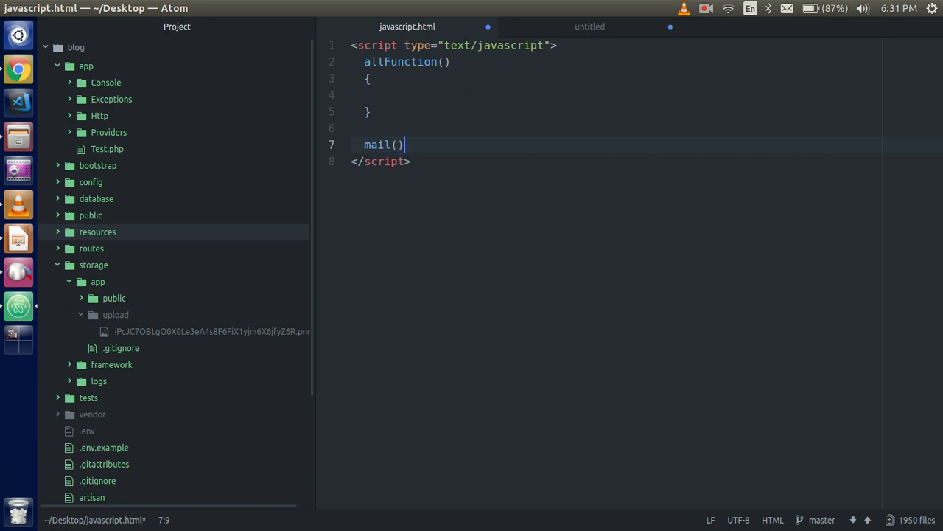
{"action": "type", "text": "console.log(\"\");"}
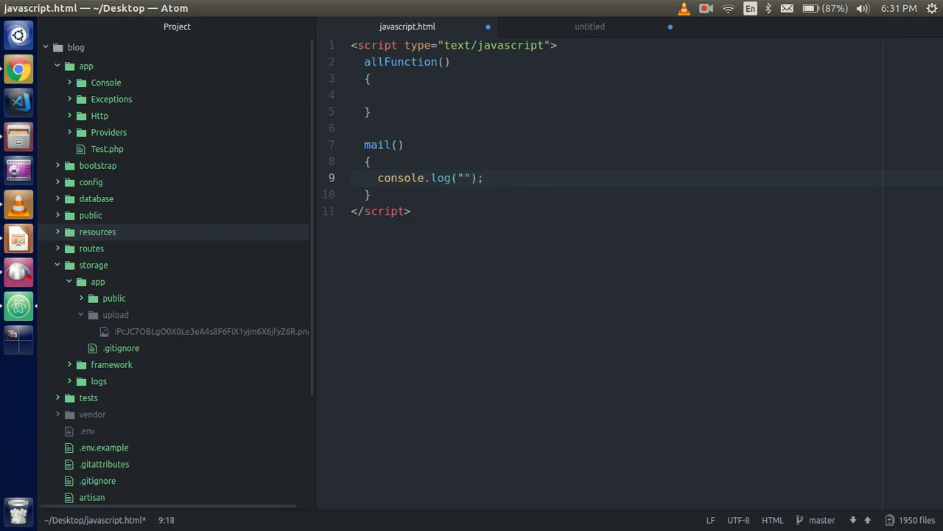
{"action": "type", "text": "m"}
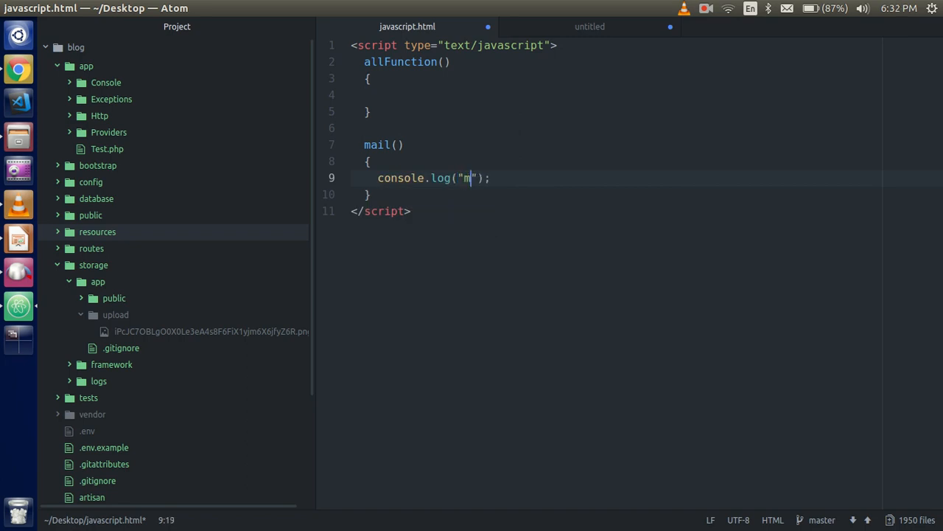
{"action": "type", "text": "ail function"}
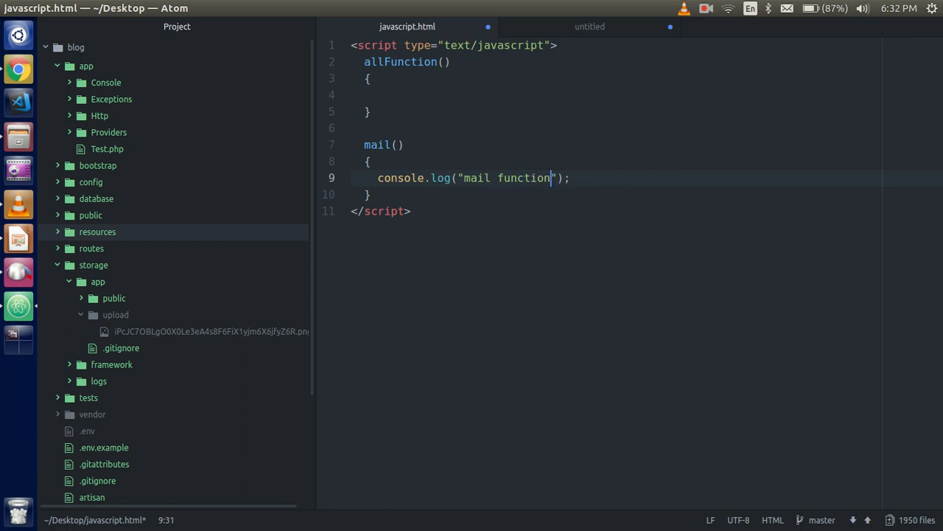
{"action": "type", "text": "called"}
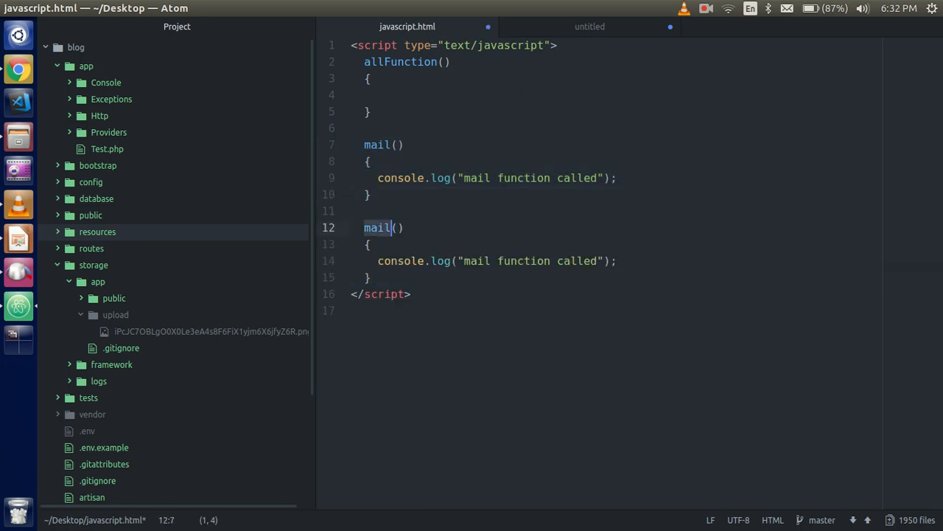
{"action": "type", "text": "sms"}
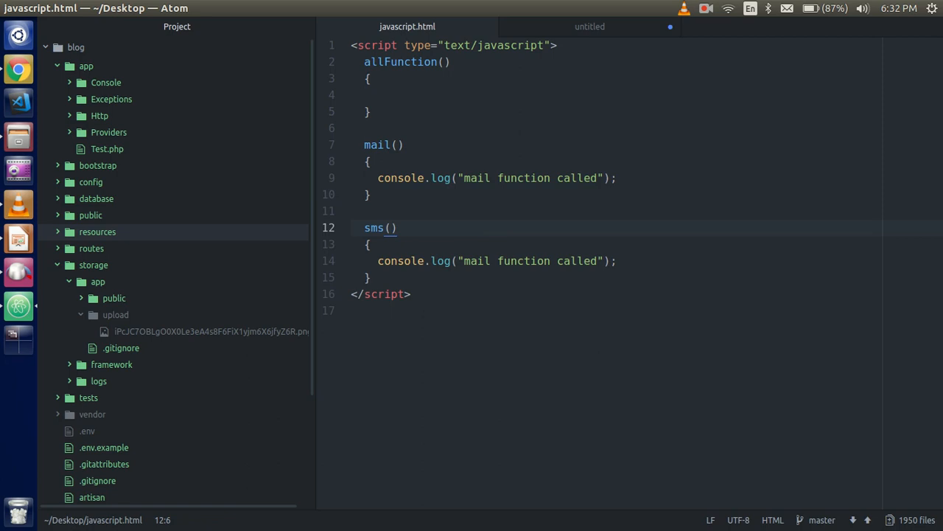
{"action": "left_click", "coordinate": [368, 244]}
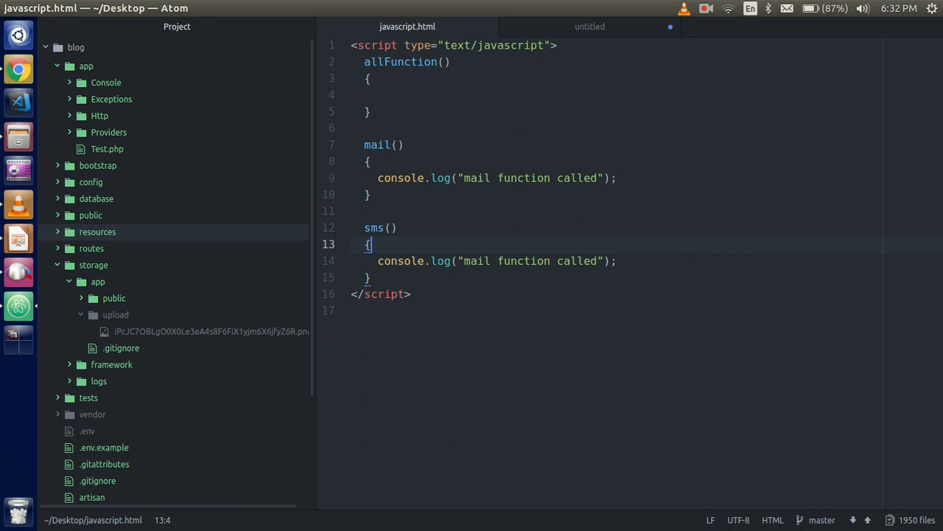
{"action": "type", "text": "sms"}
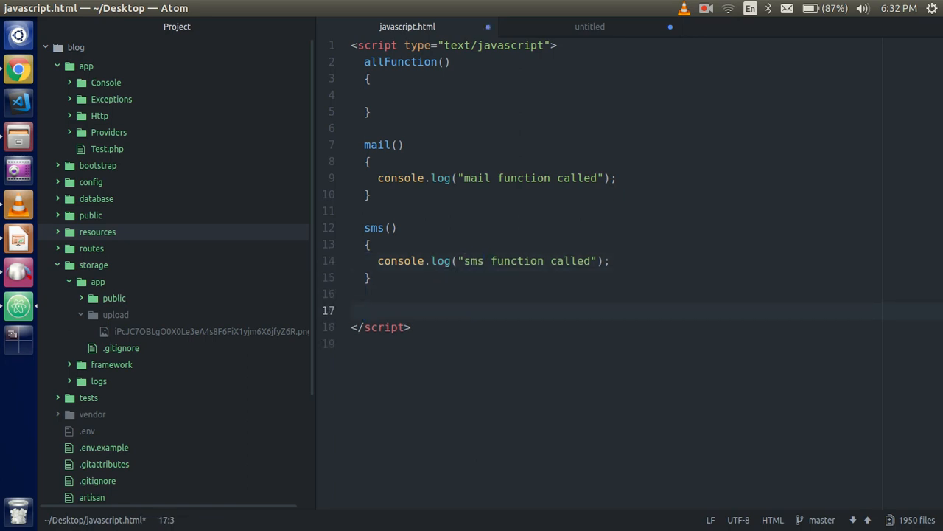
Step: Call allFunction(); at the end of the script
{"action": "type", "text": "all"}
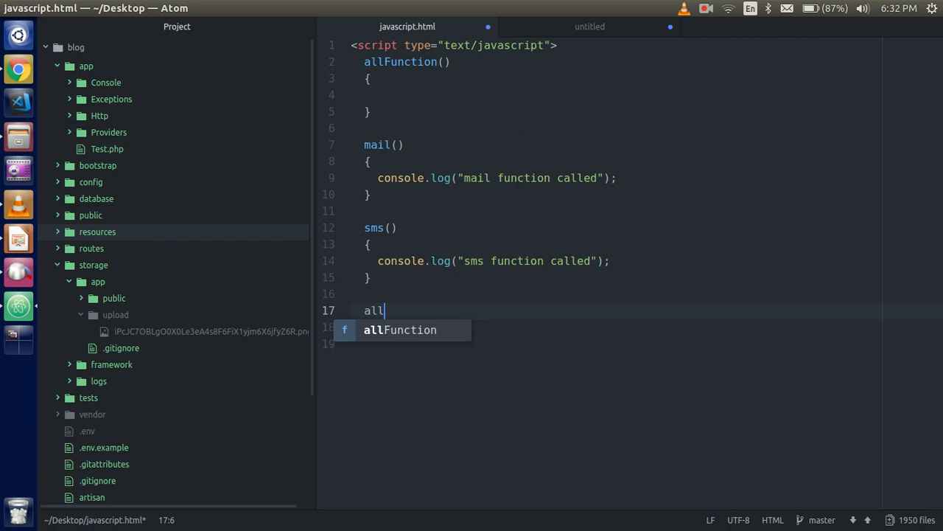
{"action": "key", "text": "Tab"}
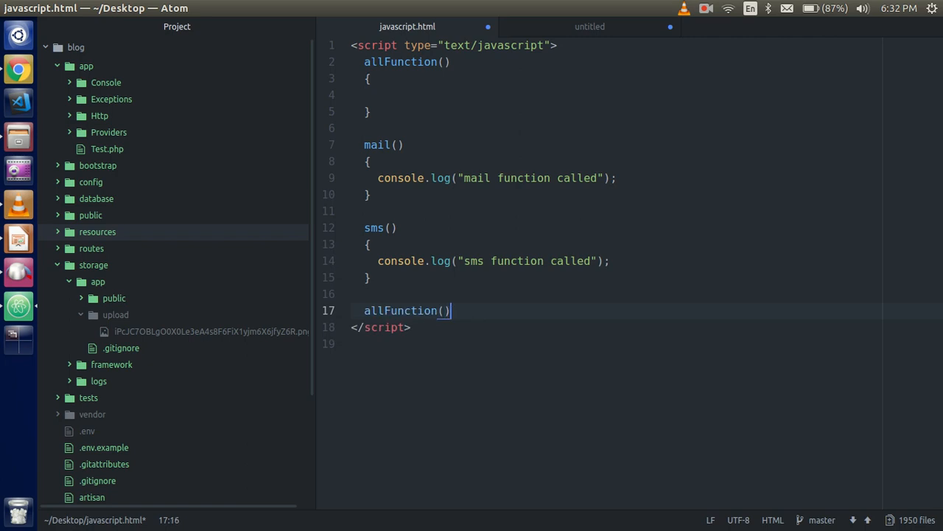
{"action": "type", "text": ";"}
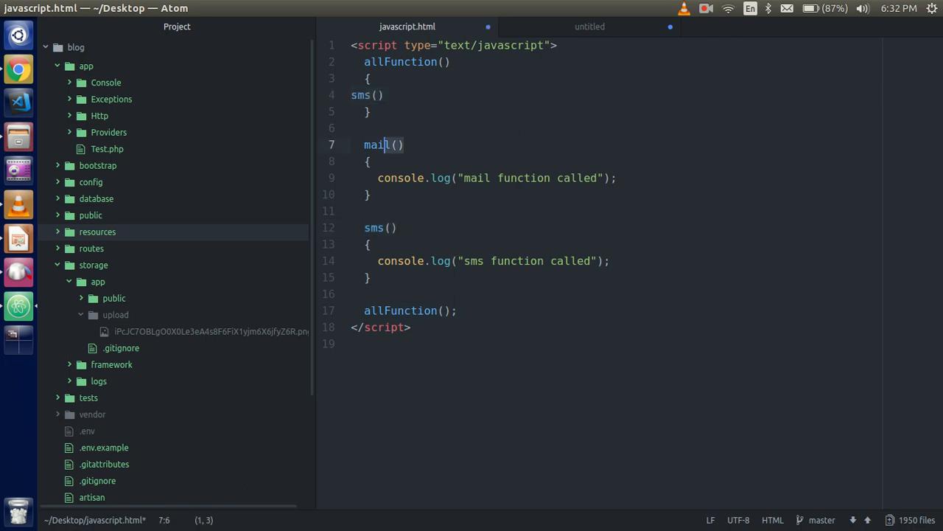
Step: Add mail(); after sms() in allFunction and prefix it with the function keyword
{"action": "left_click", "coordinate": [383, 95]}
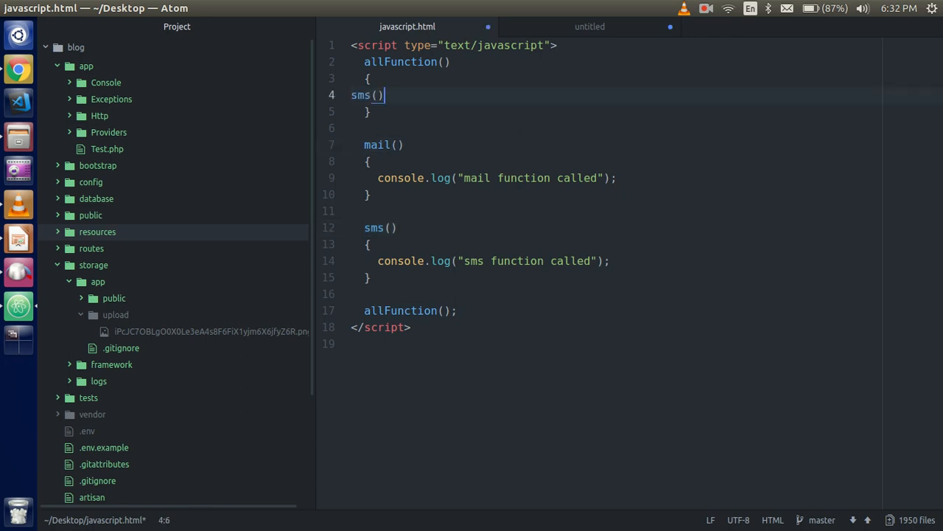
{"action": "type", "text": "mail();"}
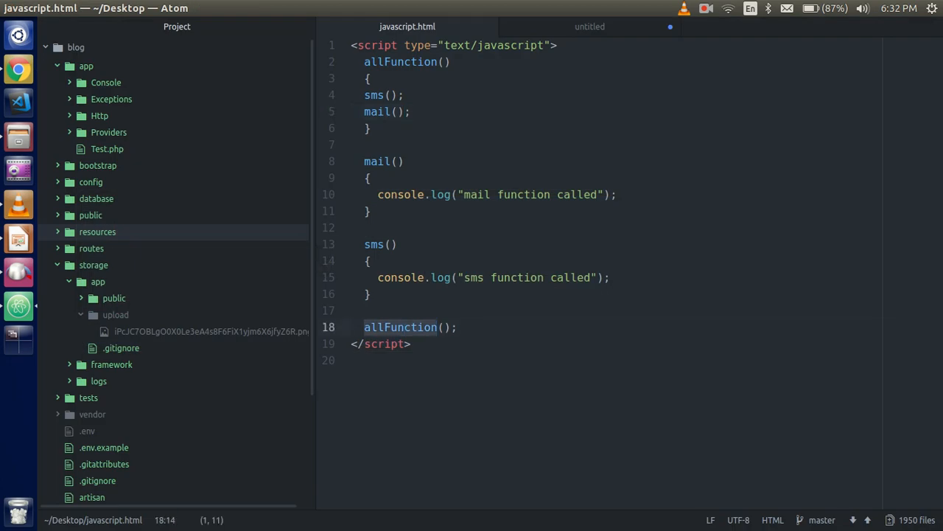
{"action": "type", "text": "func"}
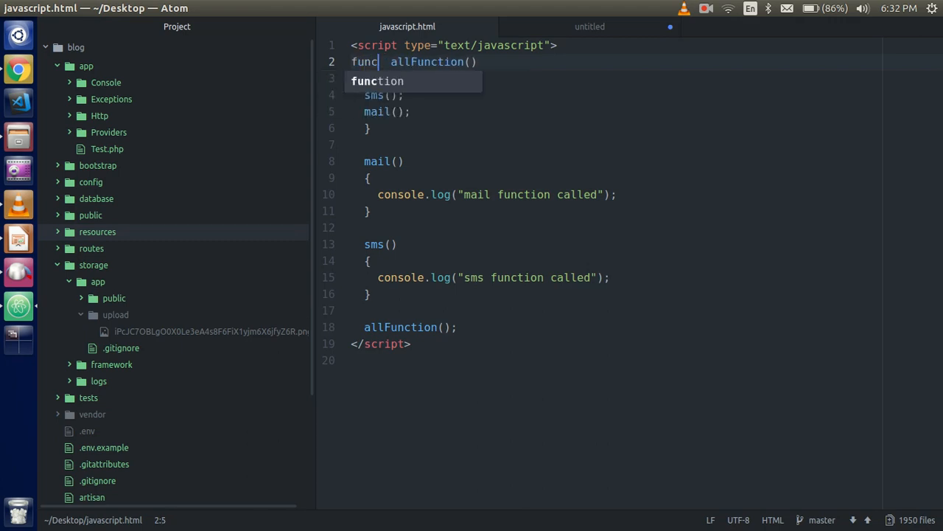
{"action": "key", "text": "Tab"}
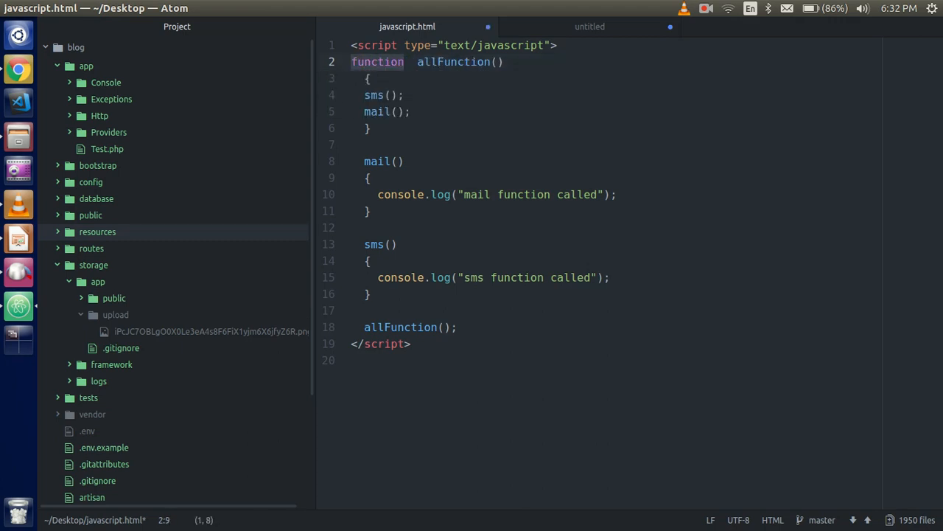
{"action": "type", "text": "function"}
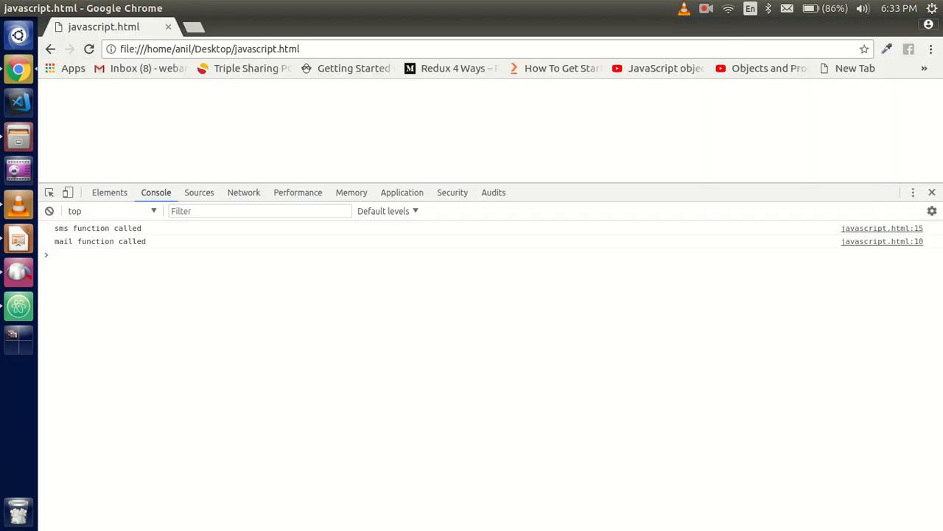
Step: Switch to Chrome to reload javascript.html and view the console output
{"action": "key", "text": "alt+Tab"}
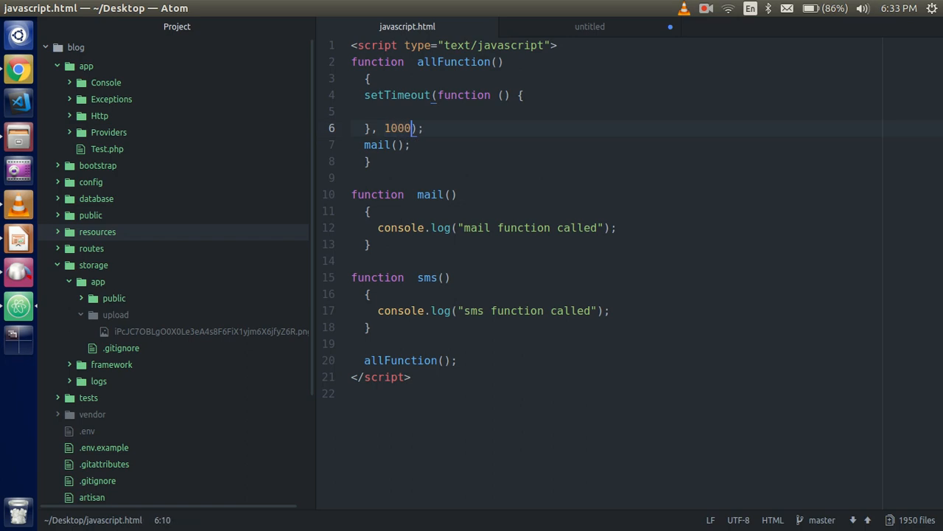
Step: Put sms(); inside the 1000 ms setTimeout callback and save the file
{"action": "type", "text": "sms();"}
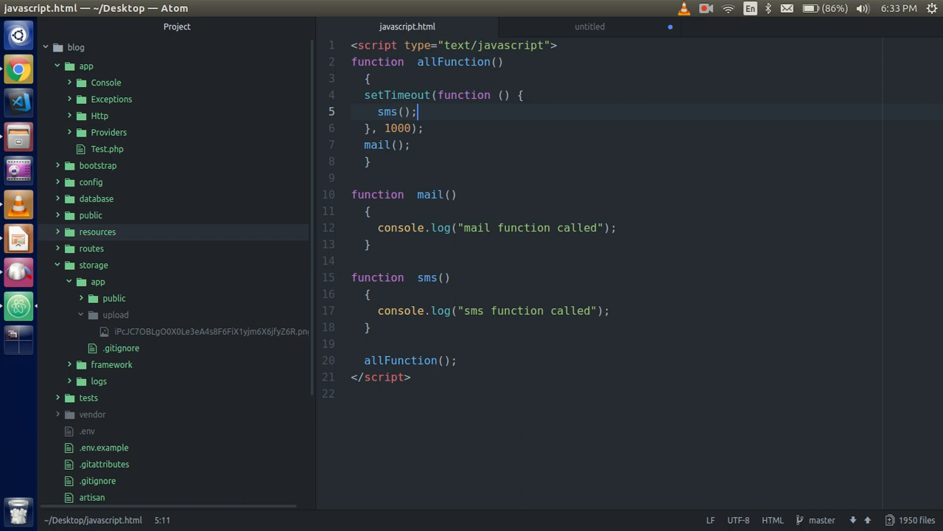
{"action": "key", "text": "enter"}
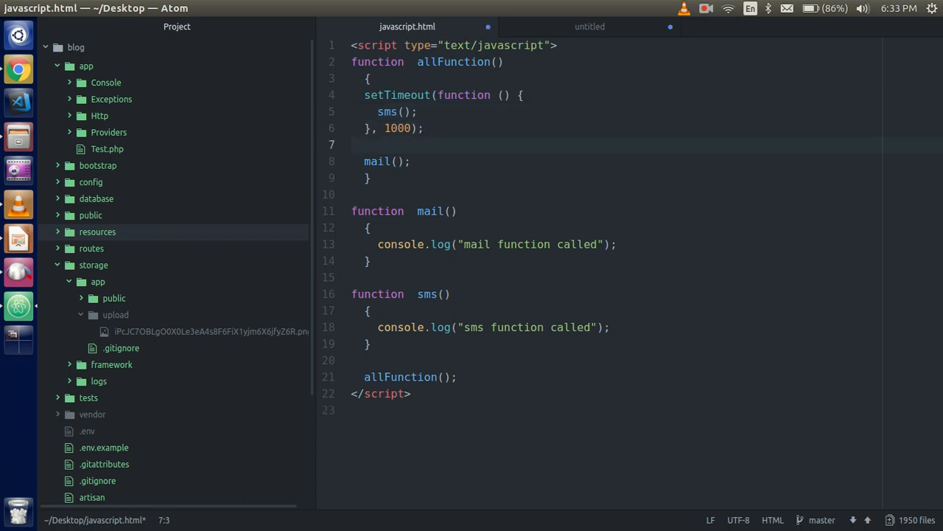
{"action": "key", "text": "ctrl+s"}
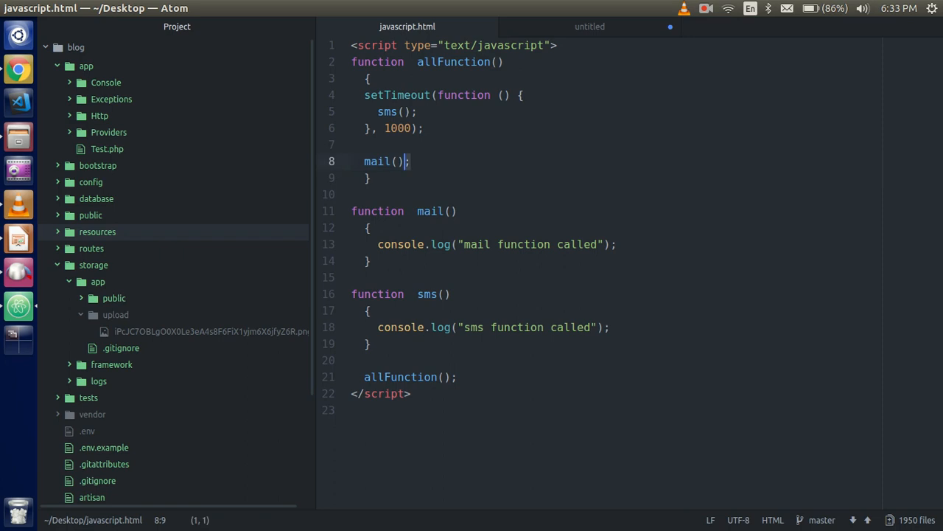
Step: Select the setTimeout code in allFunction to delete it
{"action": "double_click", "coordinate": [387, 111]}
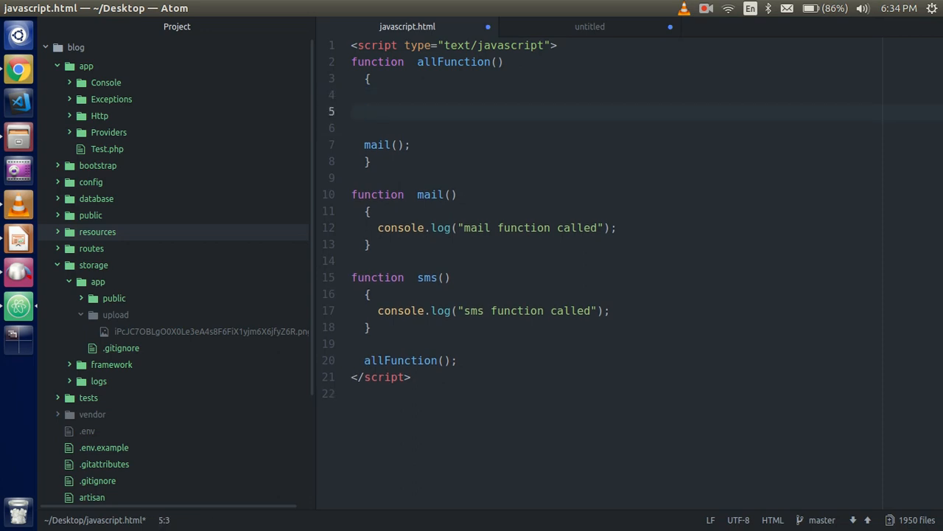
Step: Declare sentSms as let sentSms = function()
{"action": "type", "text": "sentS"}
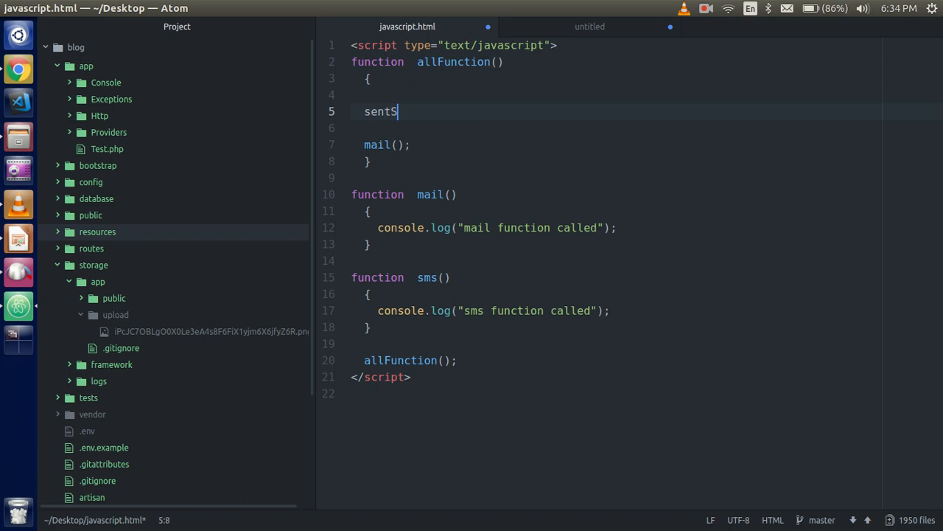
{"action": "type", "text": "ms"}
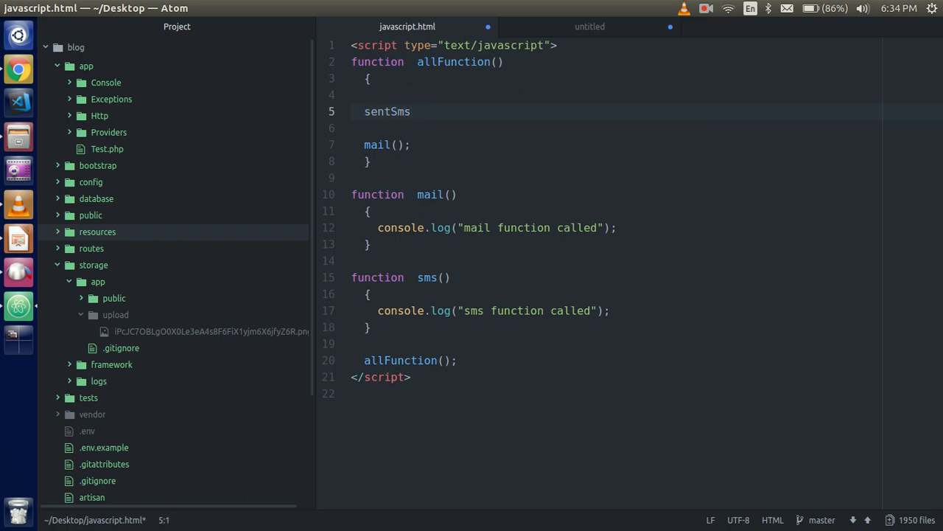
{"action": "type", "text": "let"}
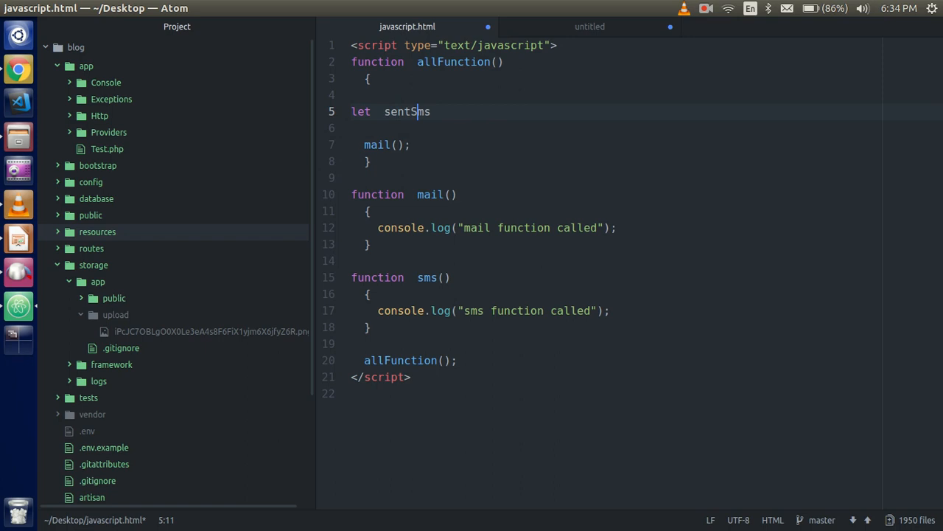
{"action": "type", "text": "="}
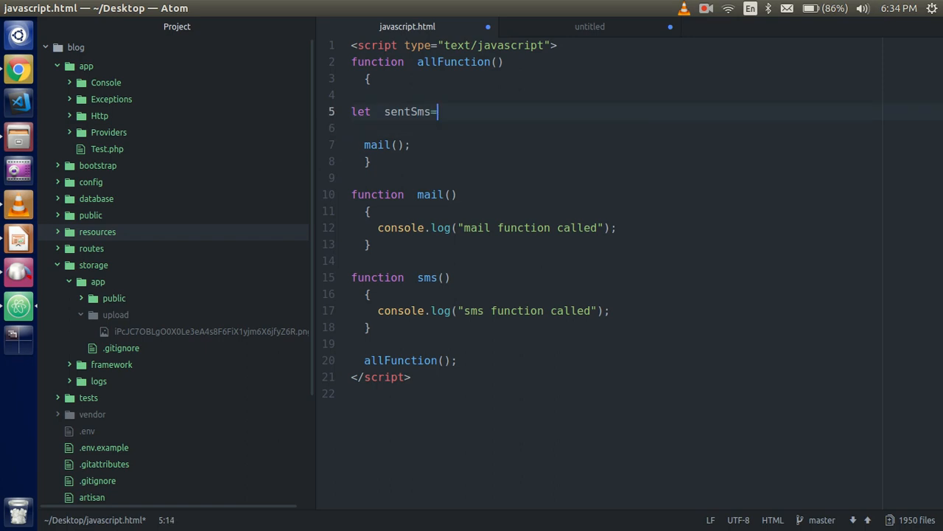
{"action": "type", "text": "function()"}
{"action": "type", "text": "r"}
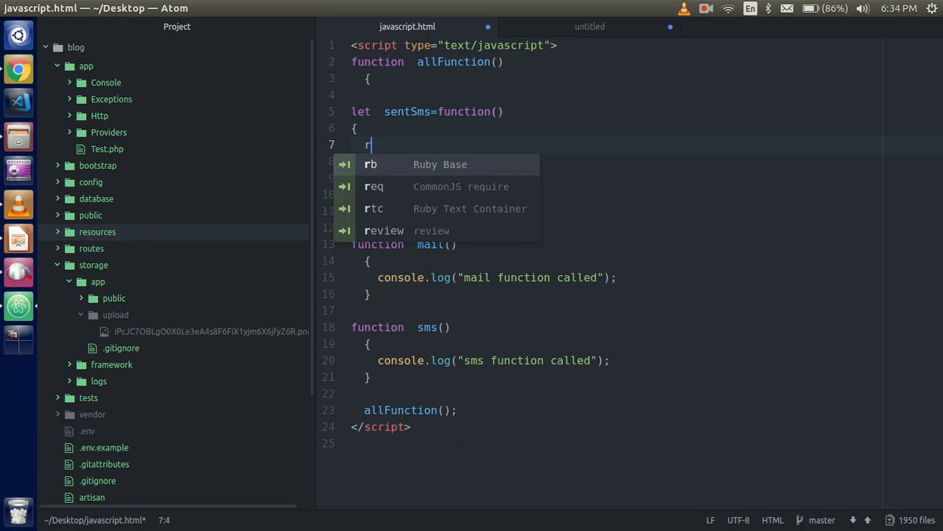
Step: Type return new Promise(function inside sentSms, fixing the 'Peo' typo
{"action": "type", "text": "eturn"}
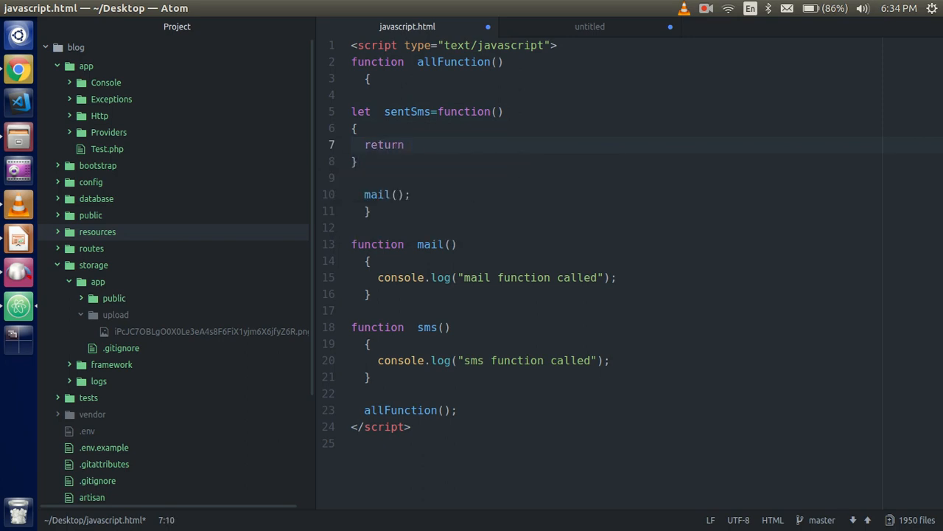
{"action": "type", "text": "new Peo"}
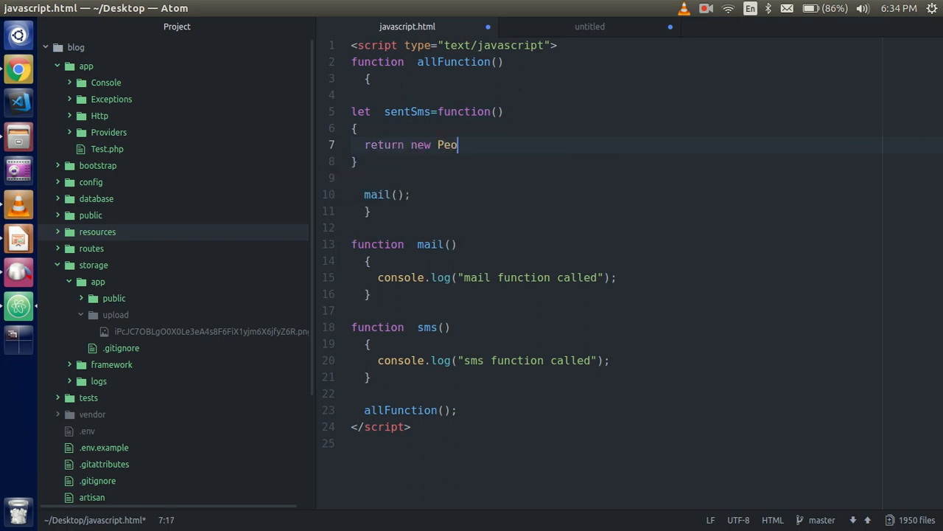
{"action": "key", "text": "BackSpace"}
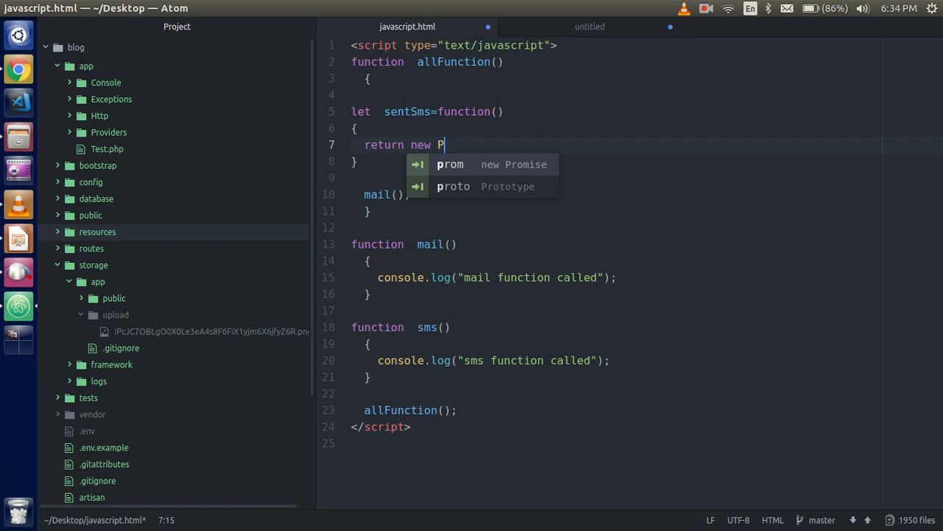
{"action": "type", "text": "o"}
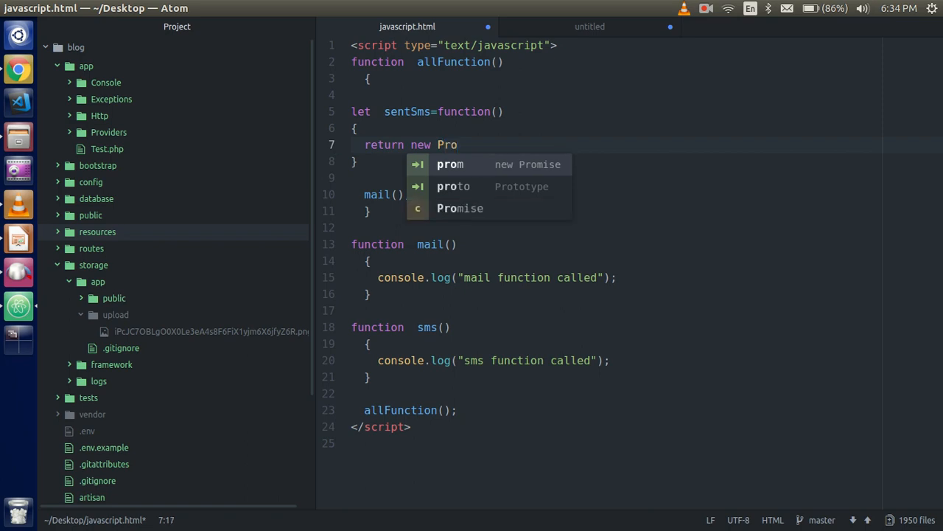
{"action": "type", "text": "m"}
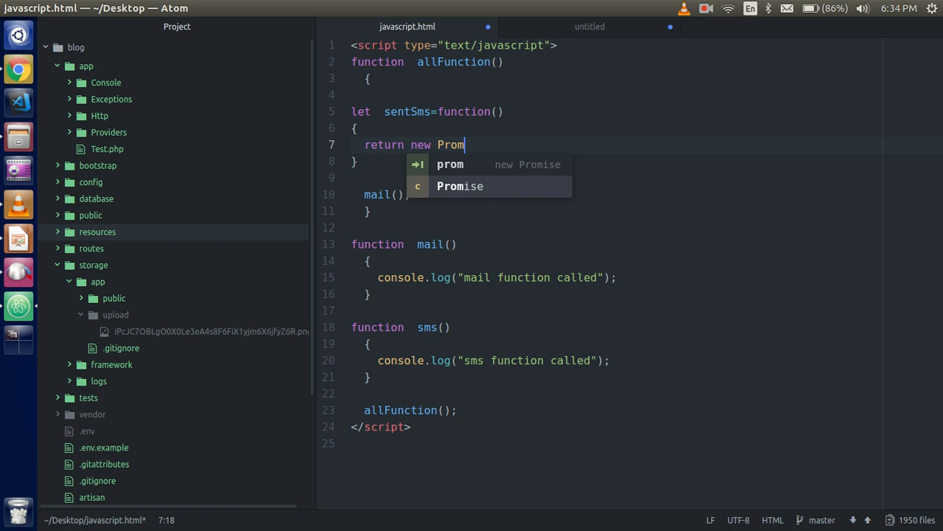
{"action": "type", "text": "ise(func"}
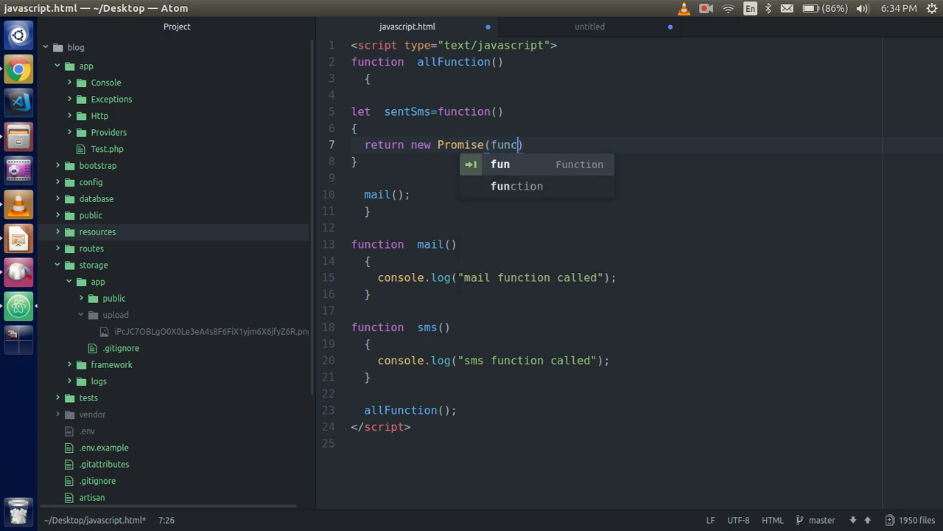
{"action": "key", "text": "Tab"}
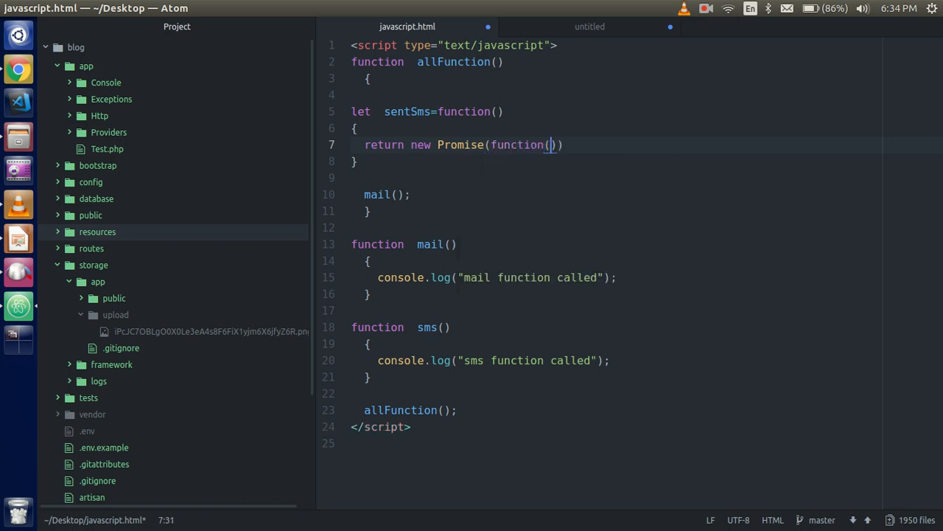
Step: Give the Promise callback resolve and reject parameters and open its body
{"action": "type", "text": "re"}
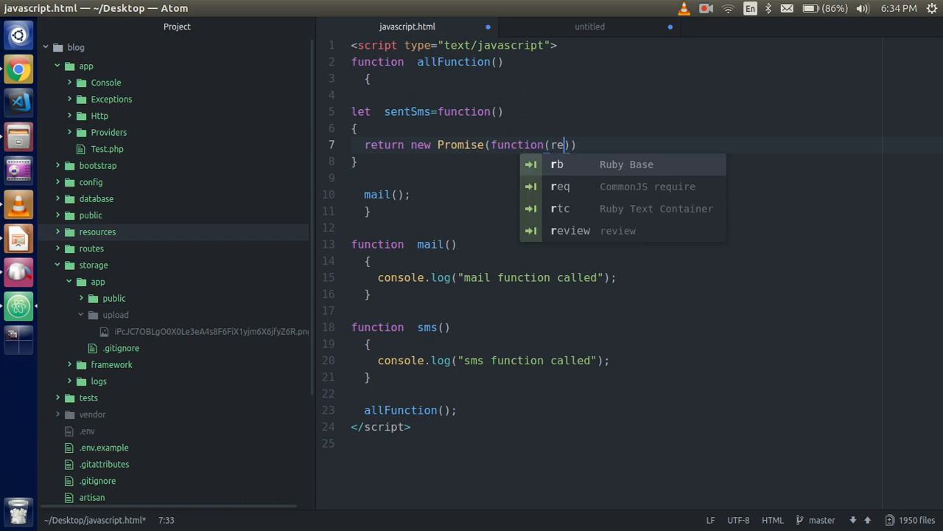
{"action": "type", "text": "solve0"}
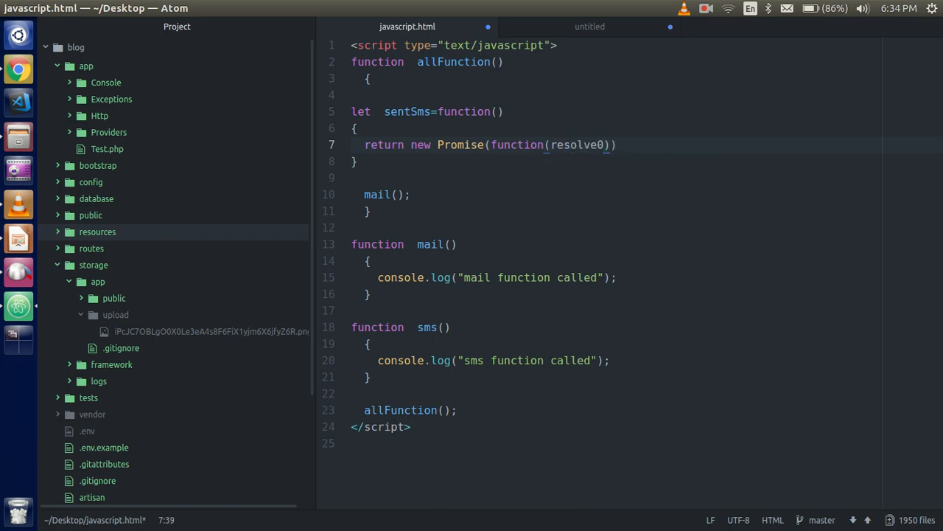
{"action": "type", "text": ","}
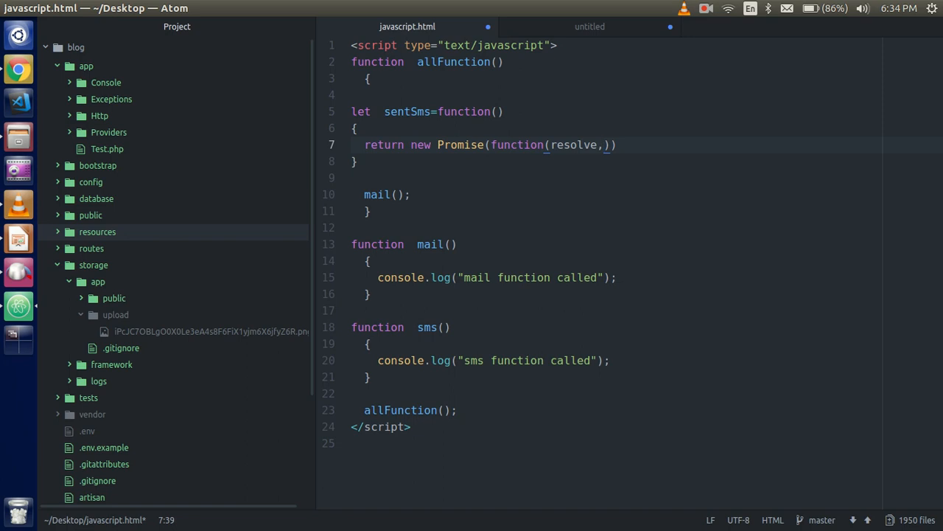
{"action": "type", "text": "reje"}
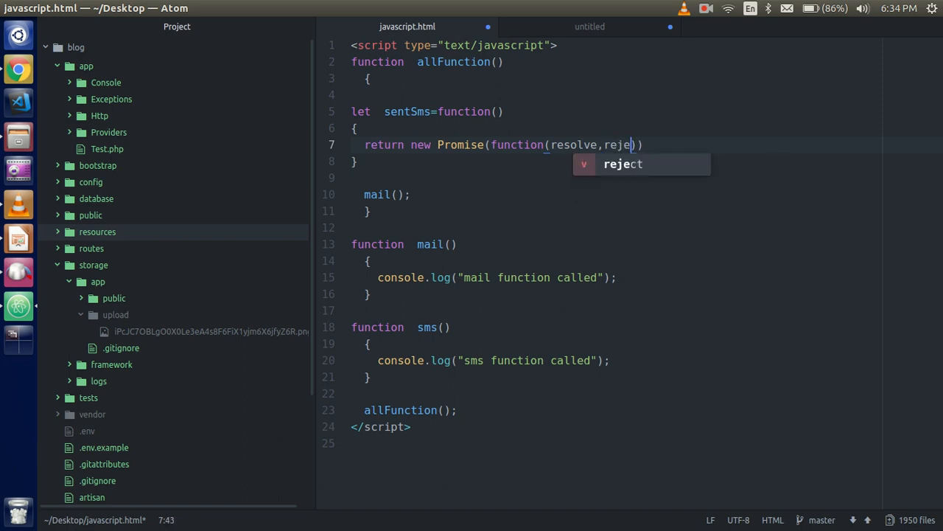
{"action": "type", "text": "ct"}
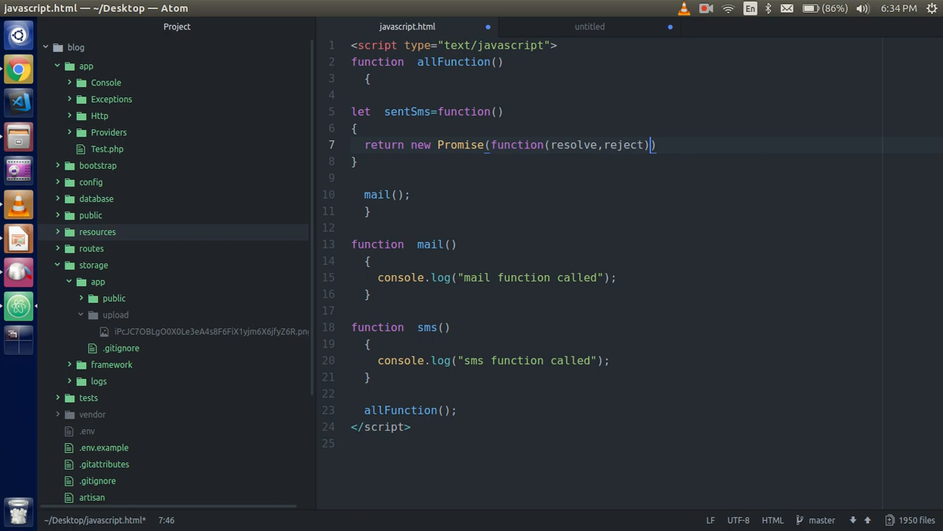
{"action": "type", "text": "()"}
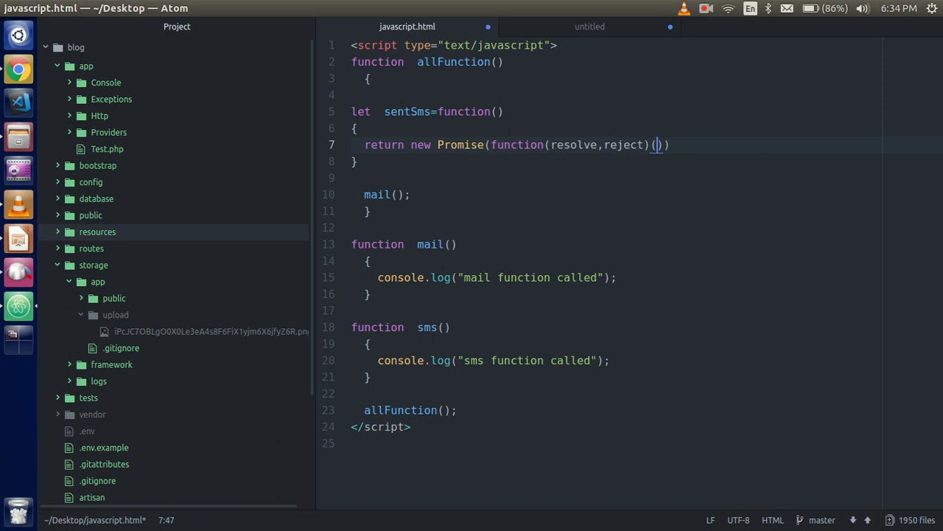
{"action": "key", "text": "BackSpace"}
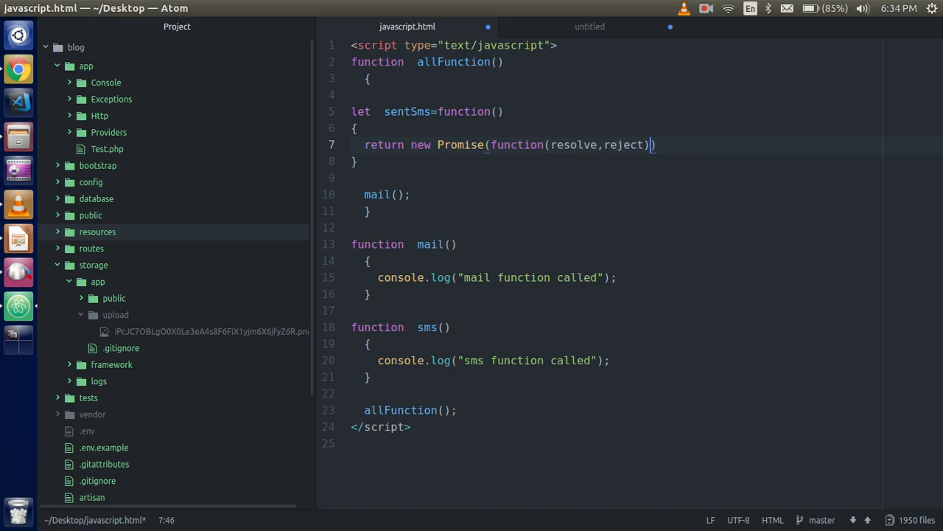
{"action": "type", "text": "{"}
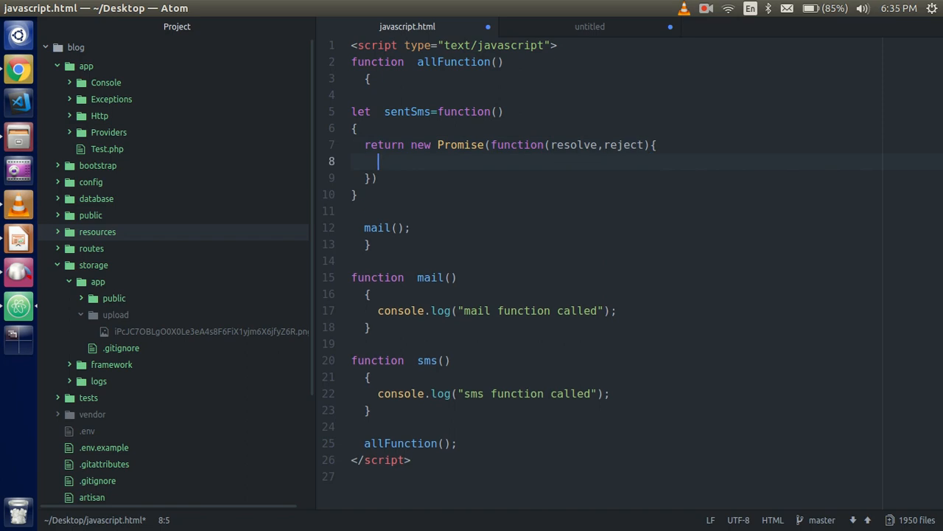
Step: Add setTimeout(function () { sms(); resolve(); }, 1000) inside the Promise callback
{"action": "type", "text": "setTimeout(function () {"}
{"action": "type", "text": "sms();"}
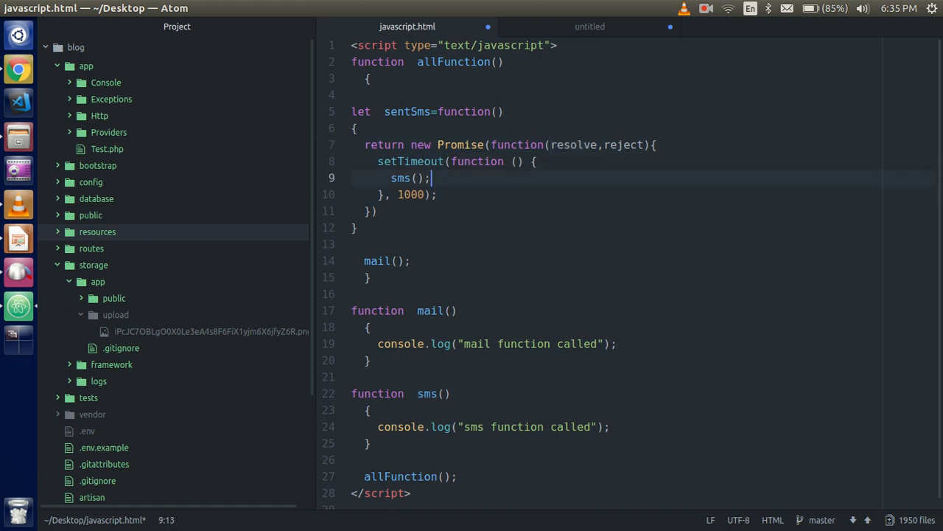
{"action": "type", "text": "resolve"}
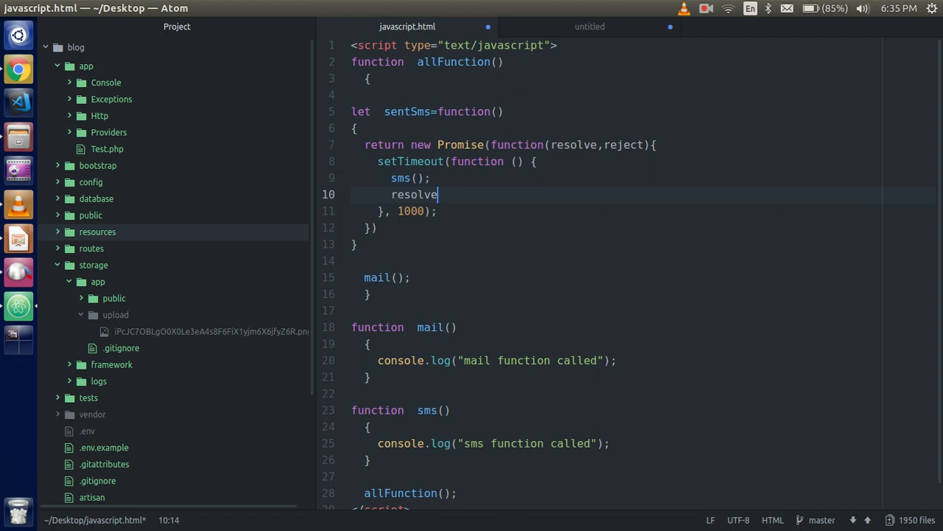
{"action": "type", "text": "();"}
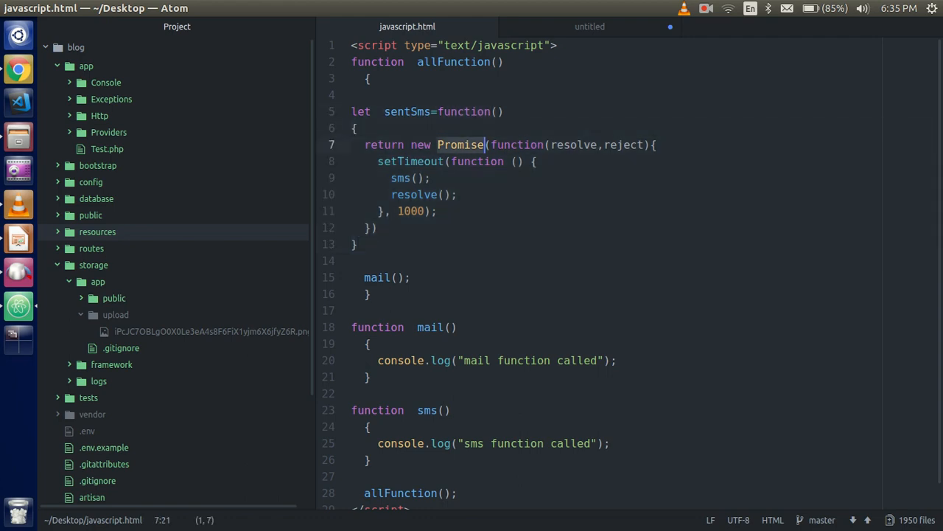
{"action": "left_click", "coordinate": [391, 177]}
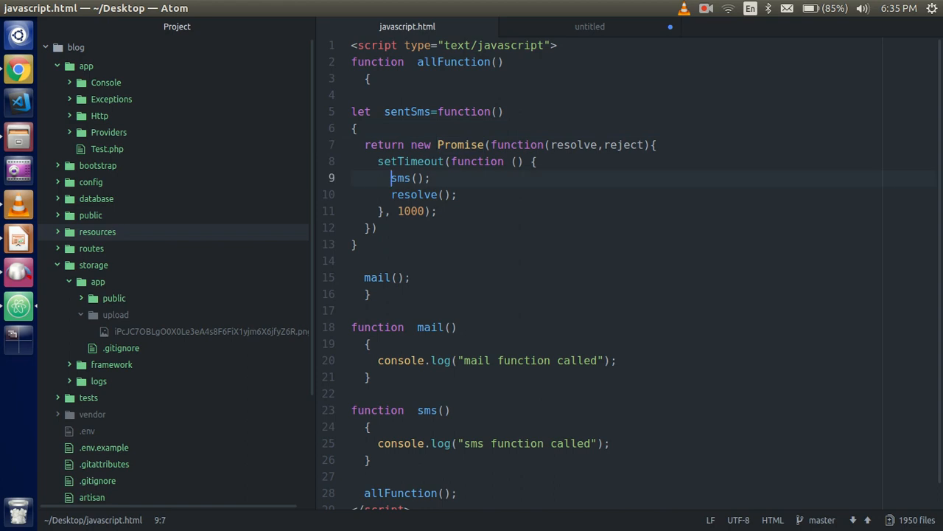
{"action": "left_click_drag", "start_coordinate": [391, 177], "coordinate": [457, 194]}
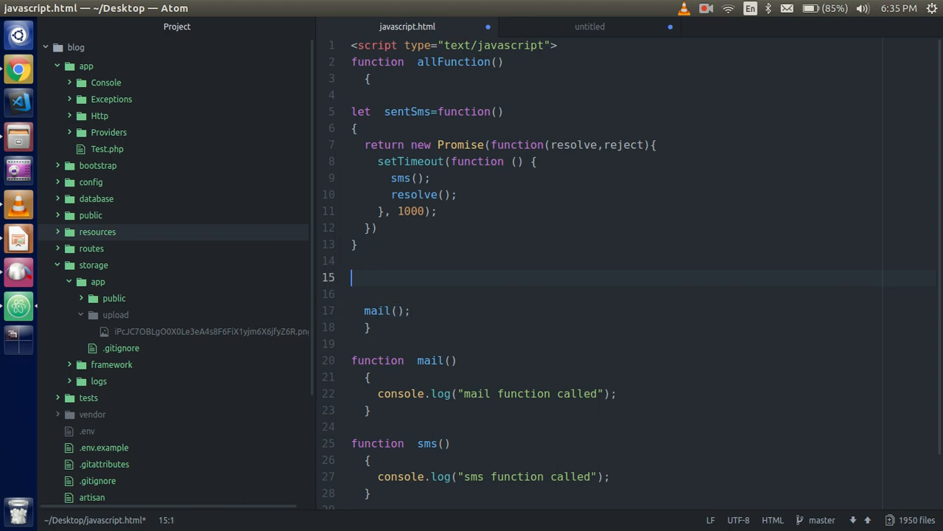
Step: Chain sentSms().then(function(){ mail(); }) and save the file
{"action": "type", "text": "sentSms"}
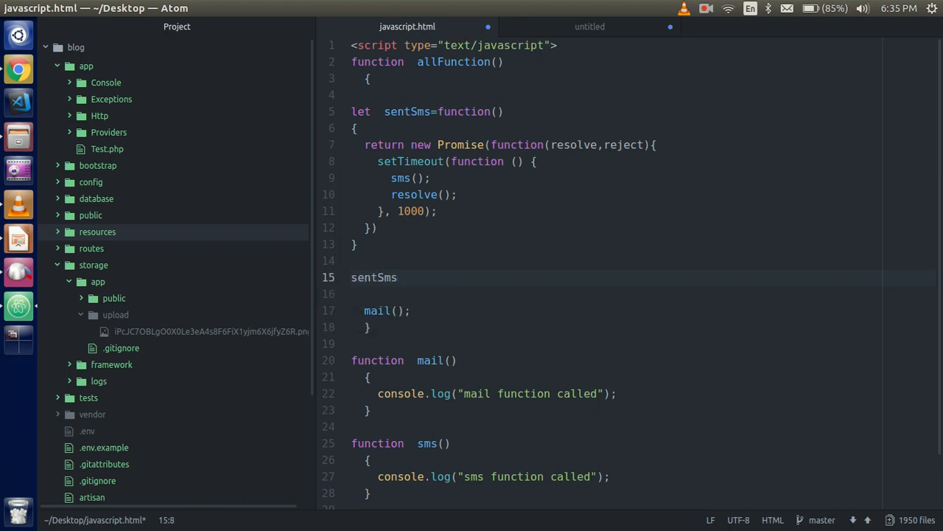
{"action": "type", "text": "()."}
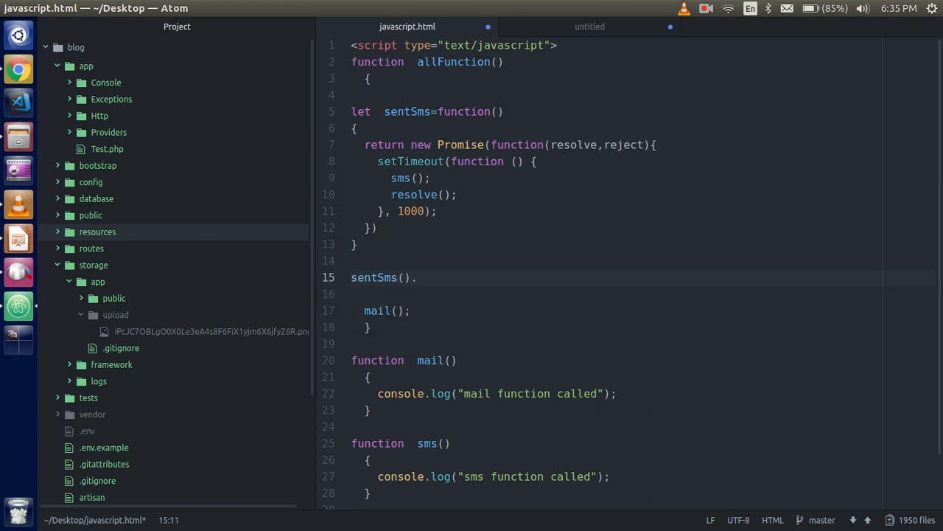
{"action": "type", "text": "then("}
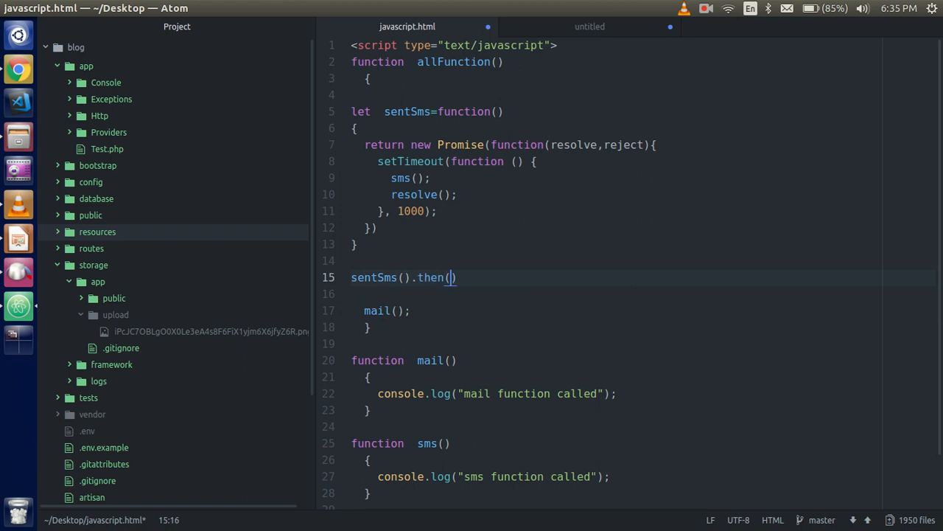
{"action": "type", "text": "func"}
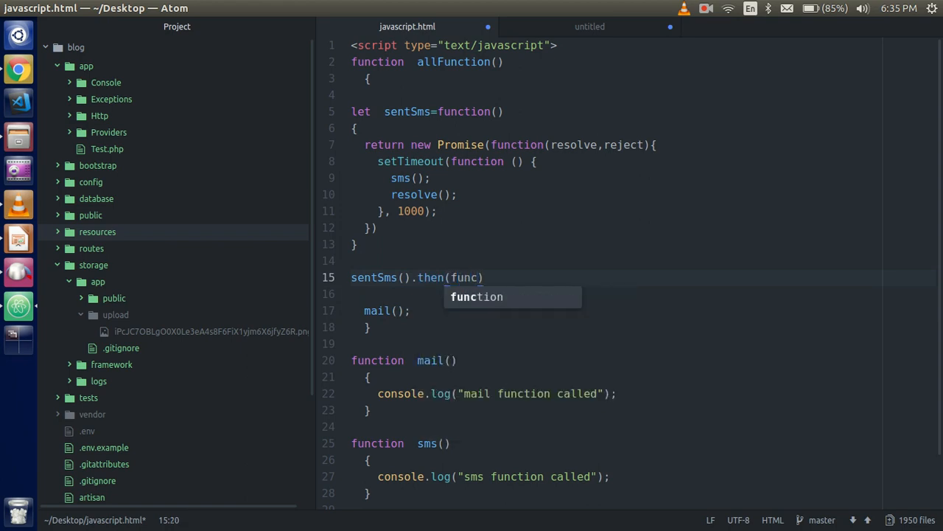
{"action": "key", "text": "Tab"}
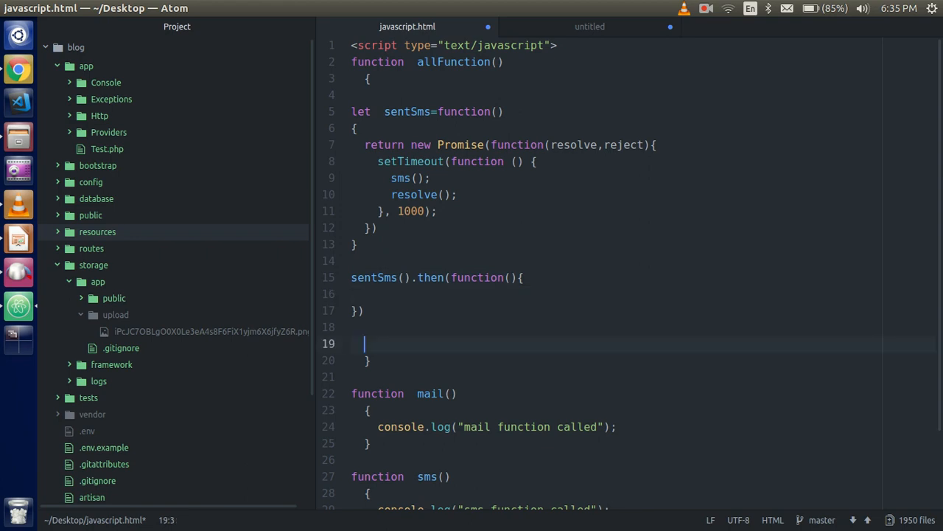
{"action": "type", "text": "mail();"}
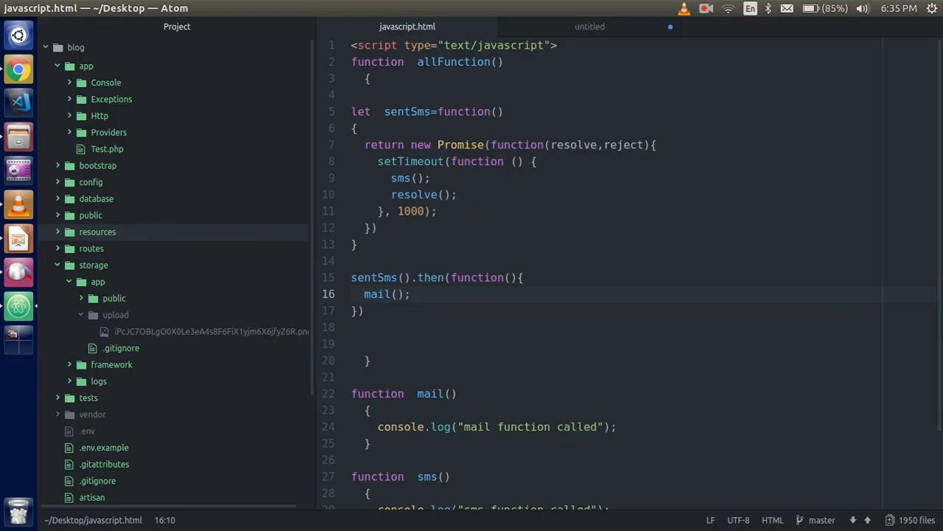
{"action": "double_click", "coordinate": [378, 294]}
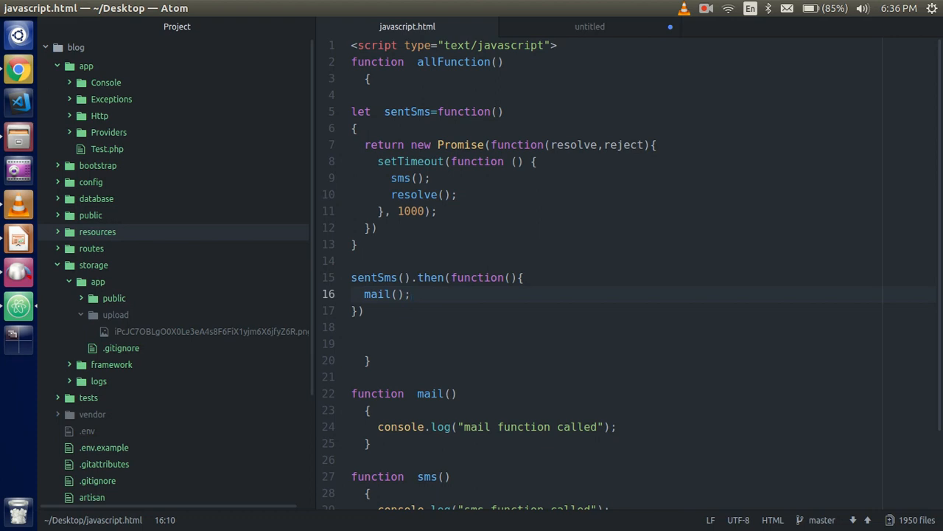
{"action": "left_click", "coordinate": [19, 69]}
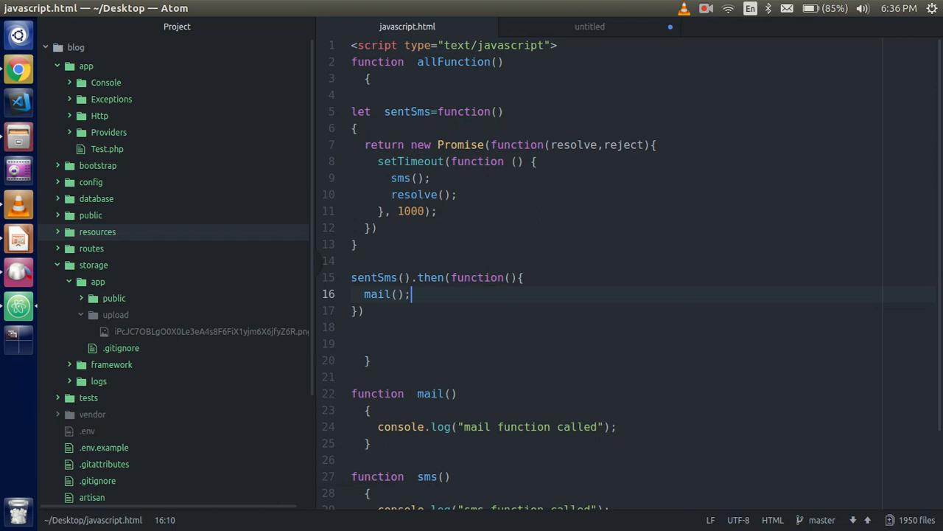
{"action": "left_click", "coordinate": [378, 227]}
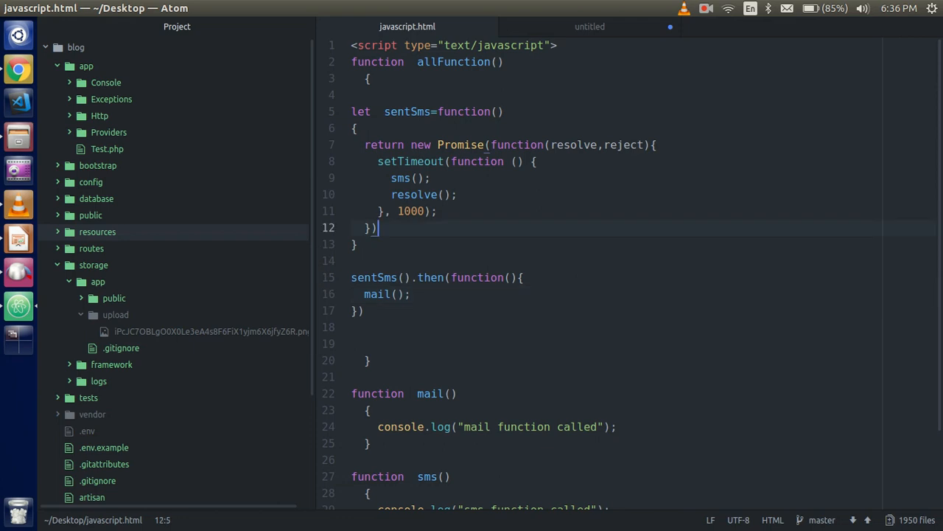